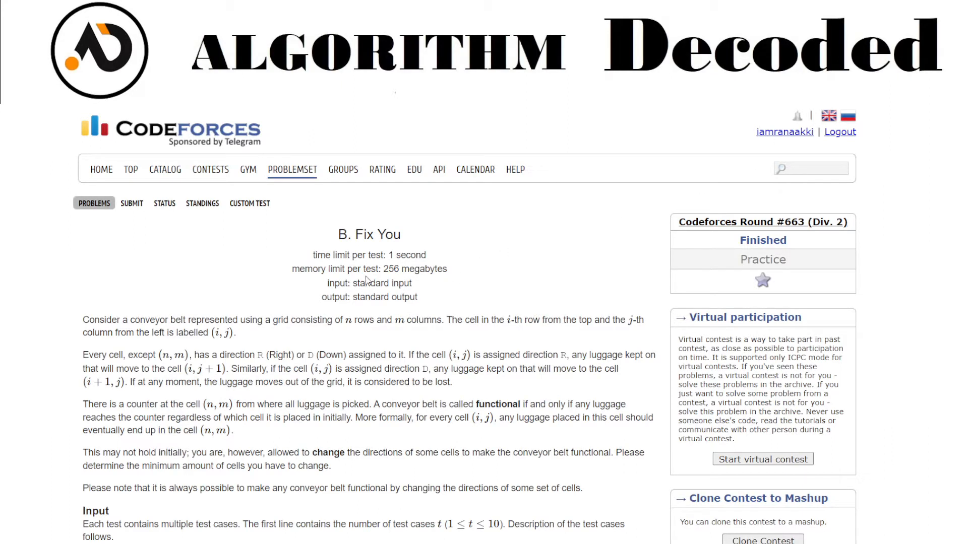
mouse_move(248, 345)
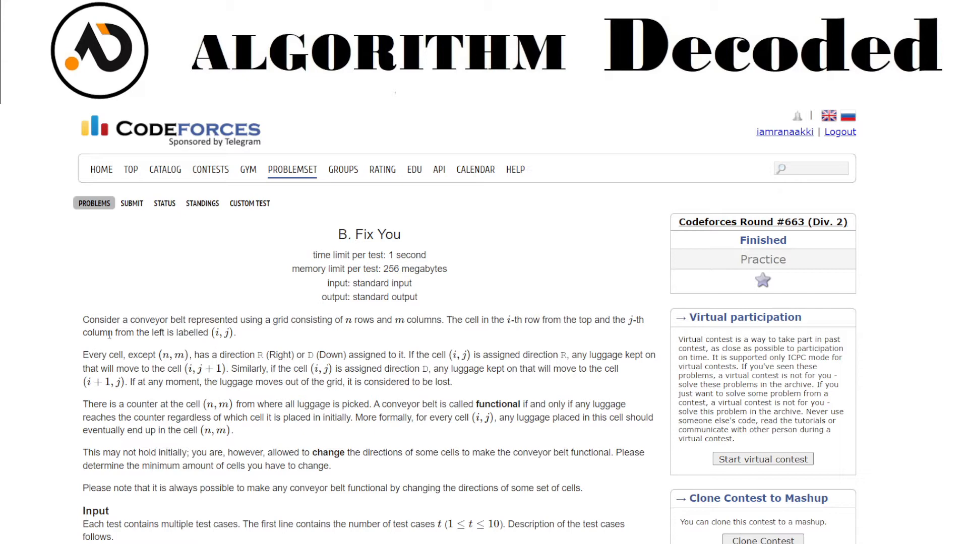
Read the Fix You statement, emphasizing the cell (i, j) notation
scroll(down, 3)
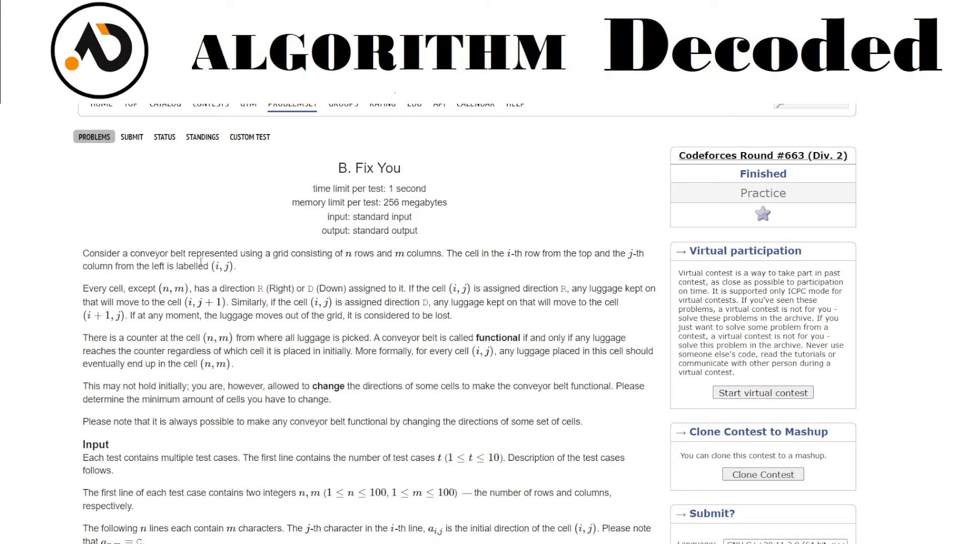
scroll(down, 3)
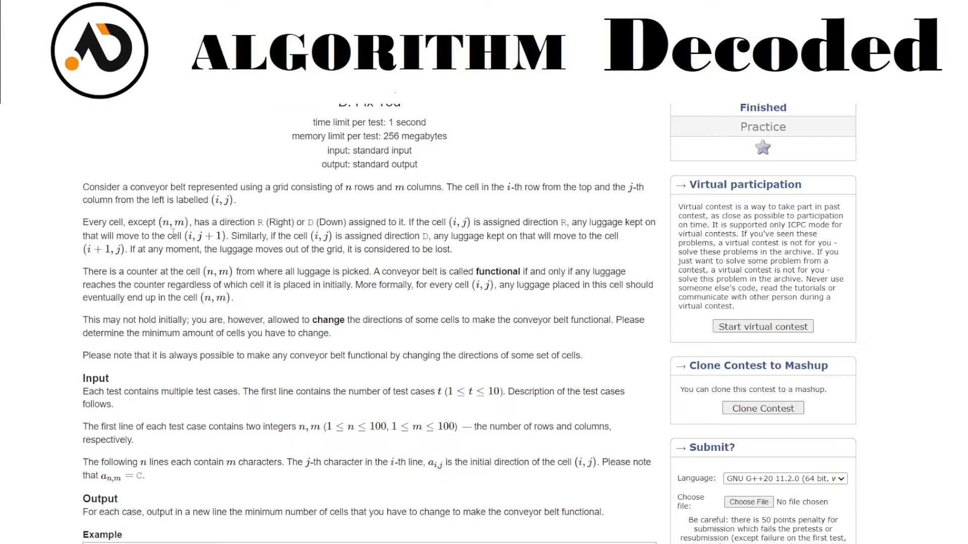
mouse_move(327, 235)
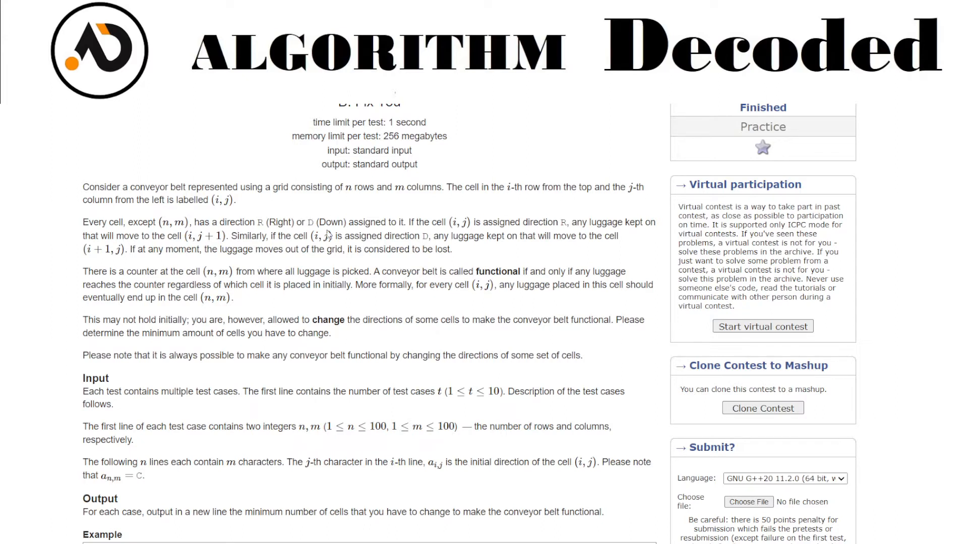
mouse_move(484, 235)
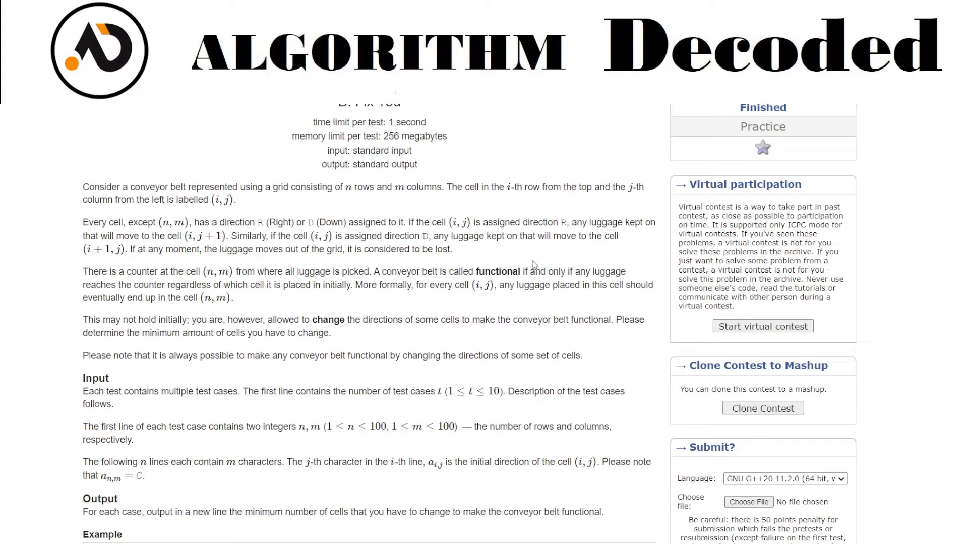
mouse_move(96, 260)
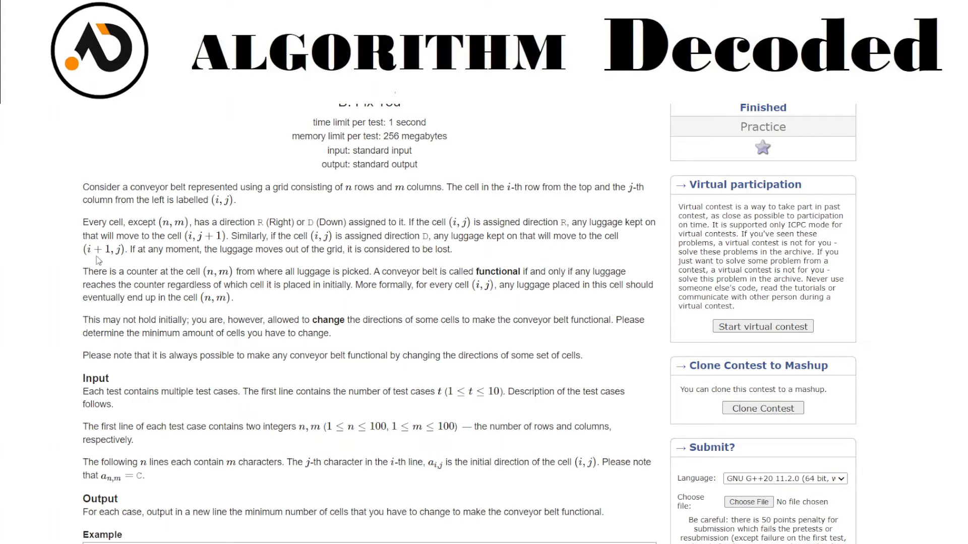
mouse_move(453, 225)
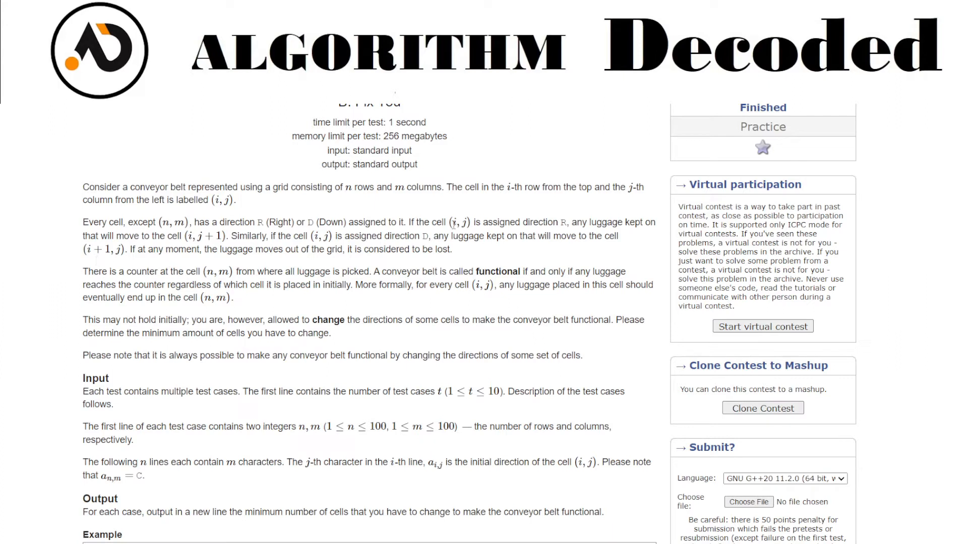
double_click(460, 223)
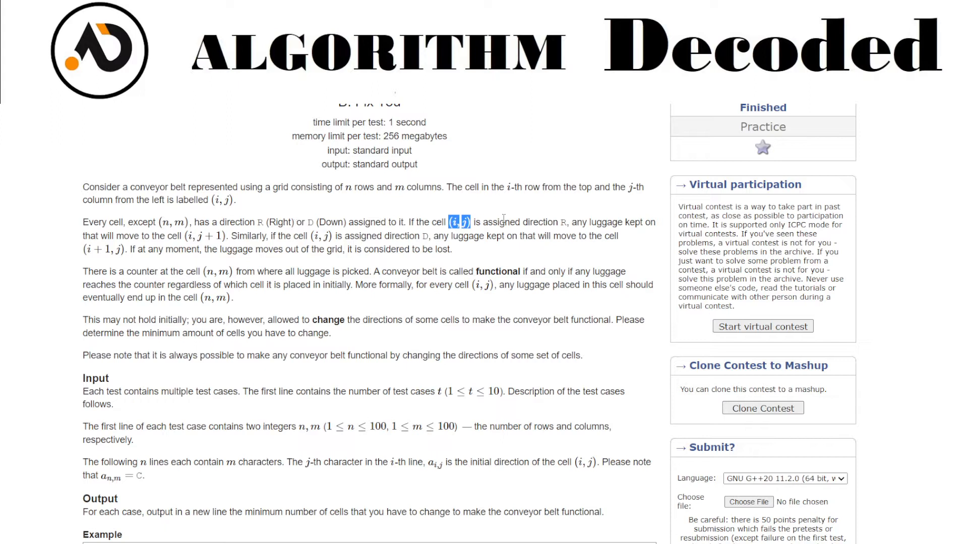
mouse_move(173, 250)
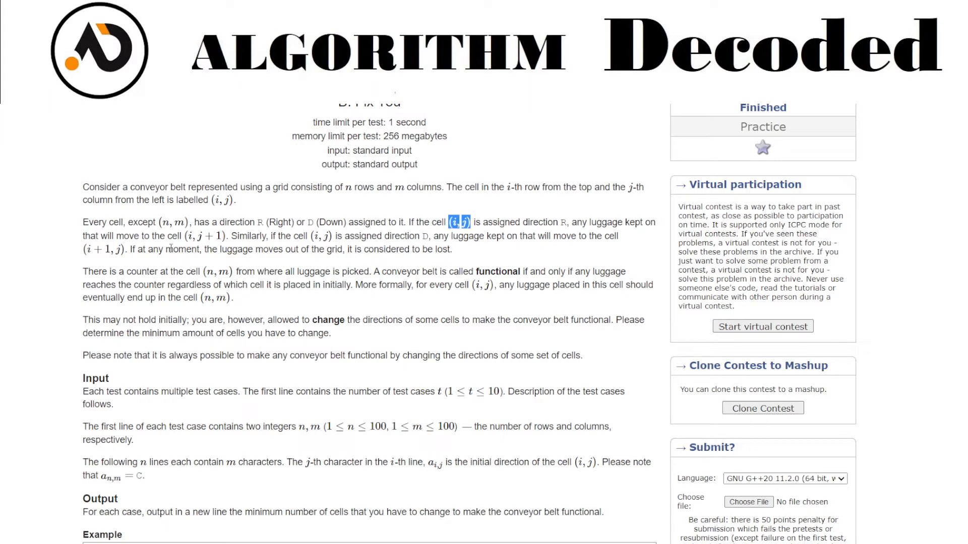
mouse_move(258, 268)
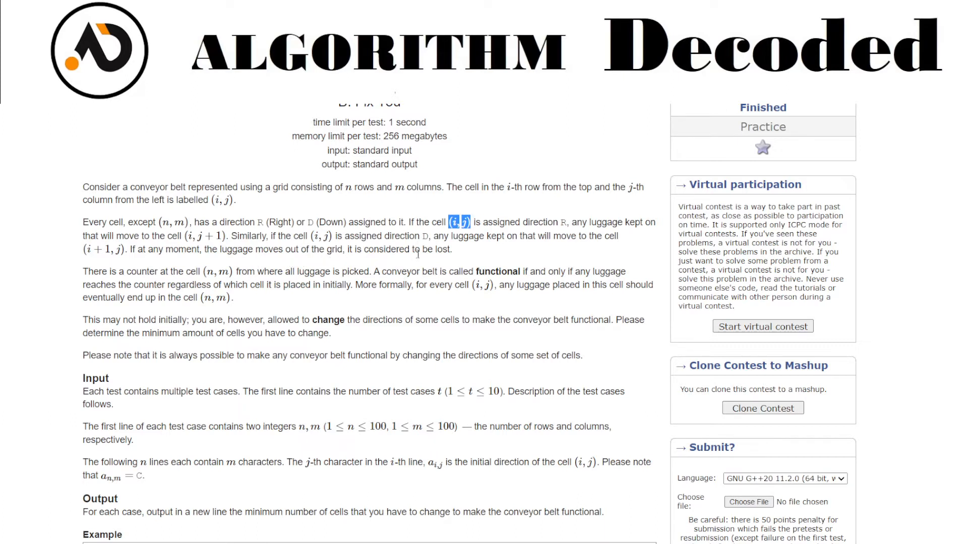
mouse_move(95, 317)
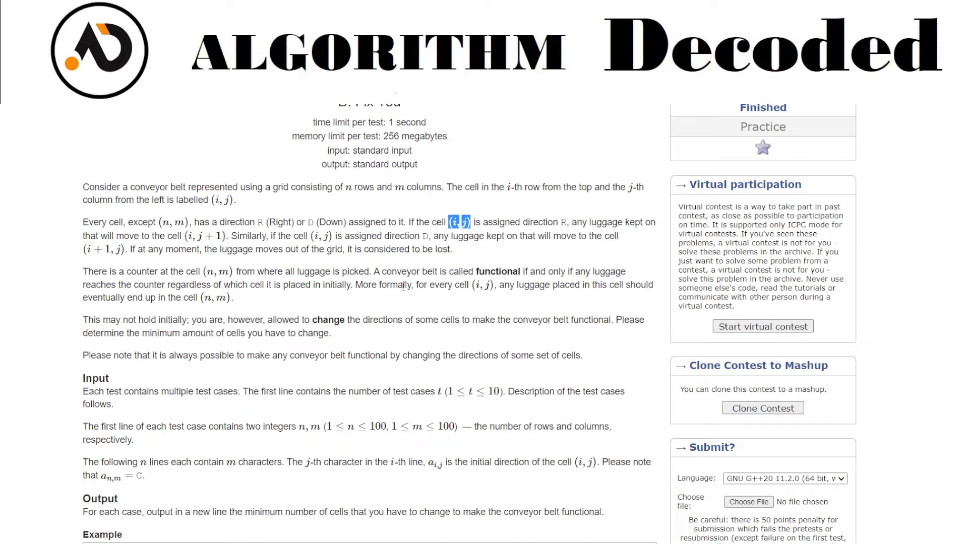
mouse_move(627, 283)
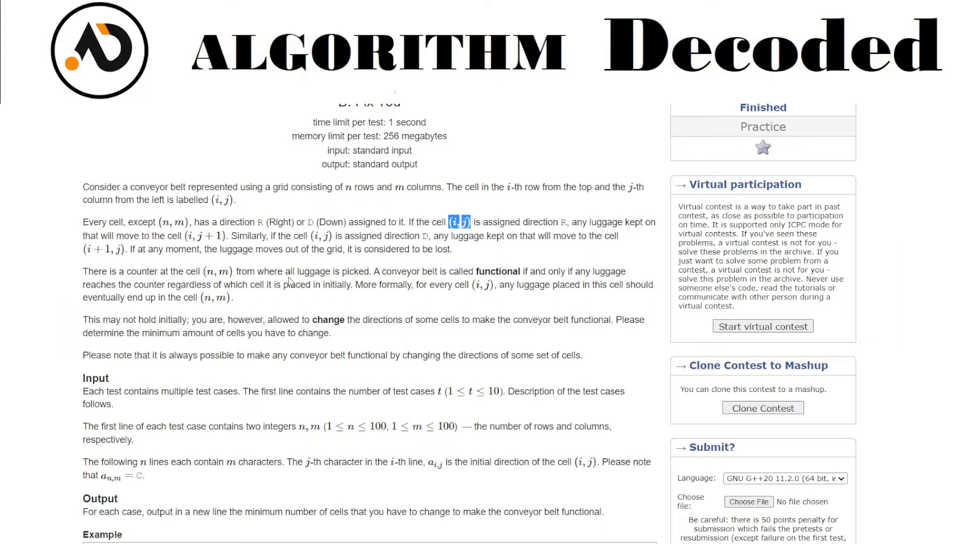
mouse_move(291, 281)
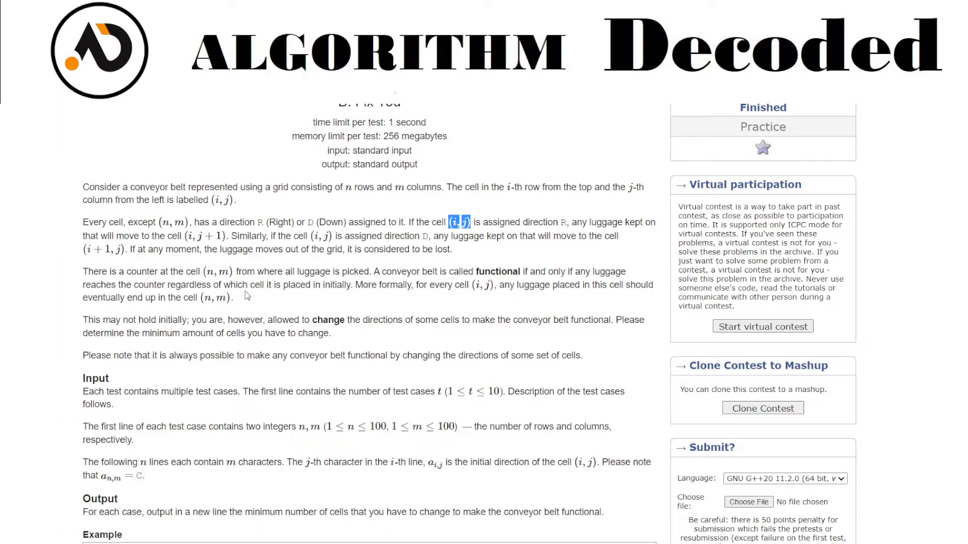
mouse_move(137, 329)
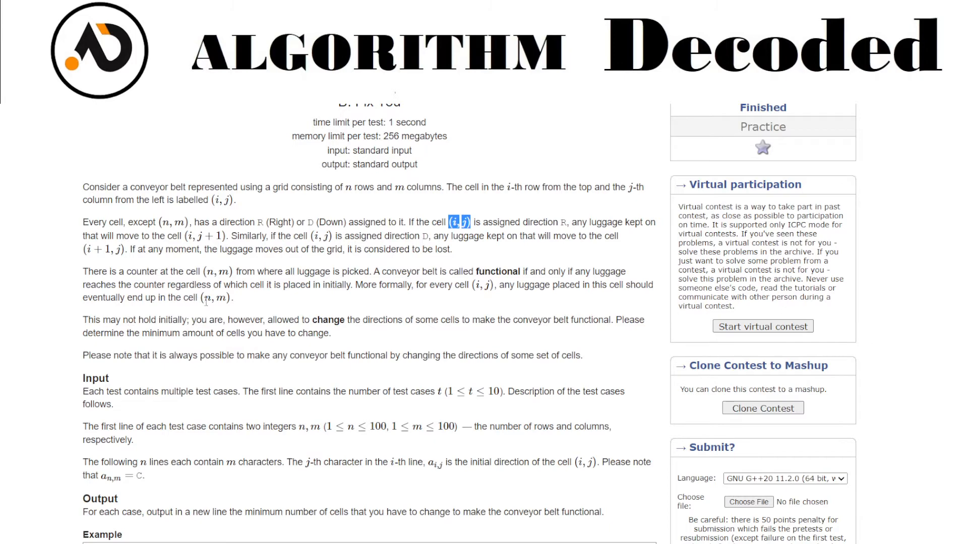
scroll(down, 3)
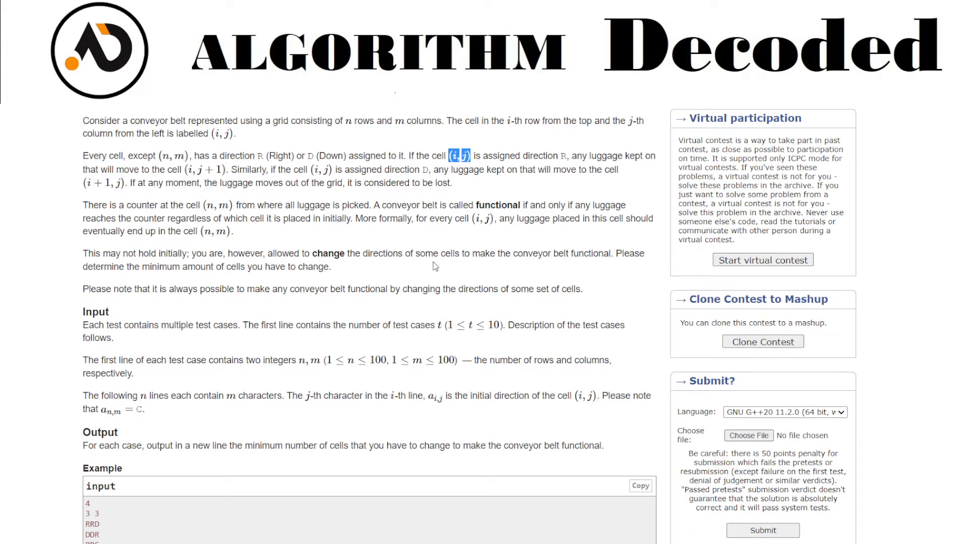
mouse_move(598, 266)
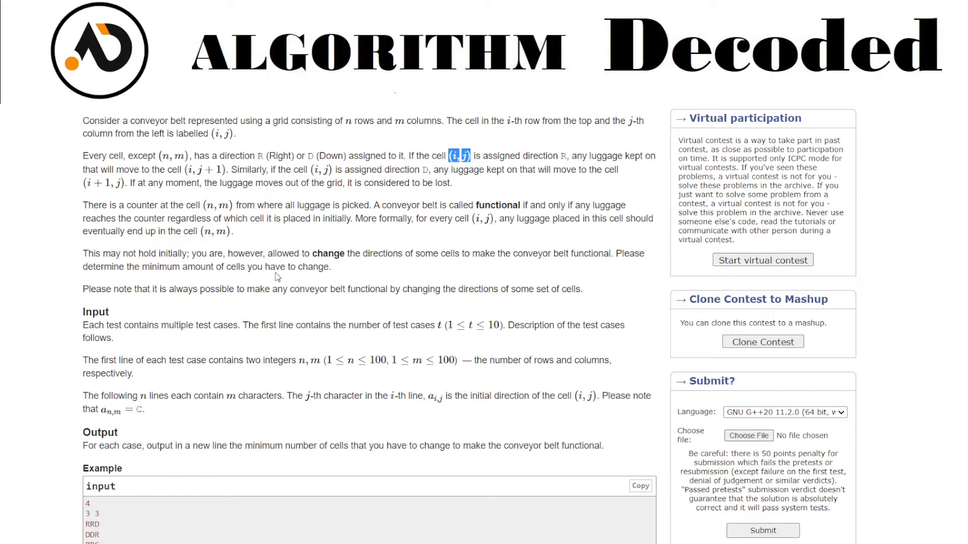
mouse_move(402, 271)
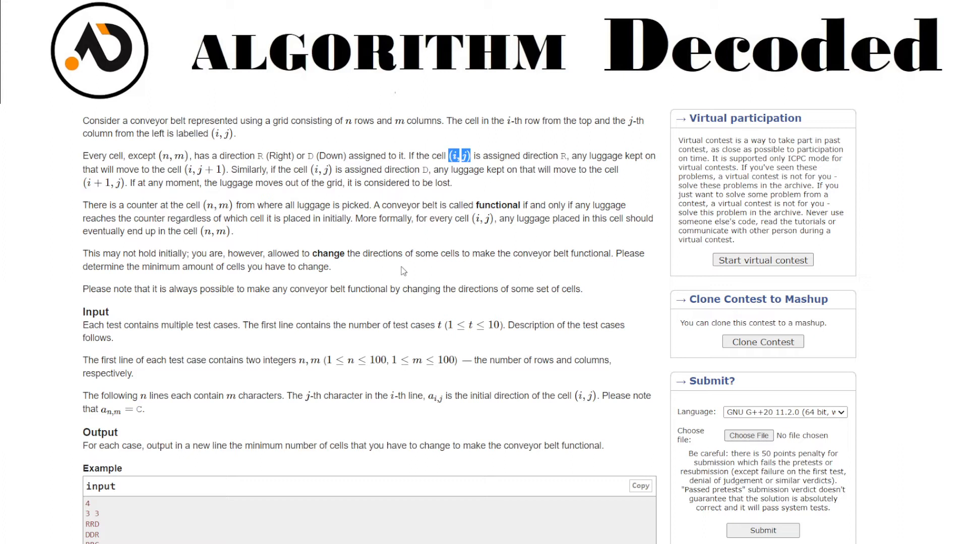
mouse_move(177, 302)
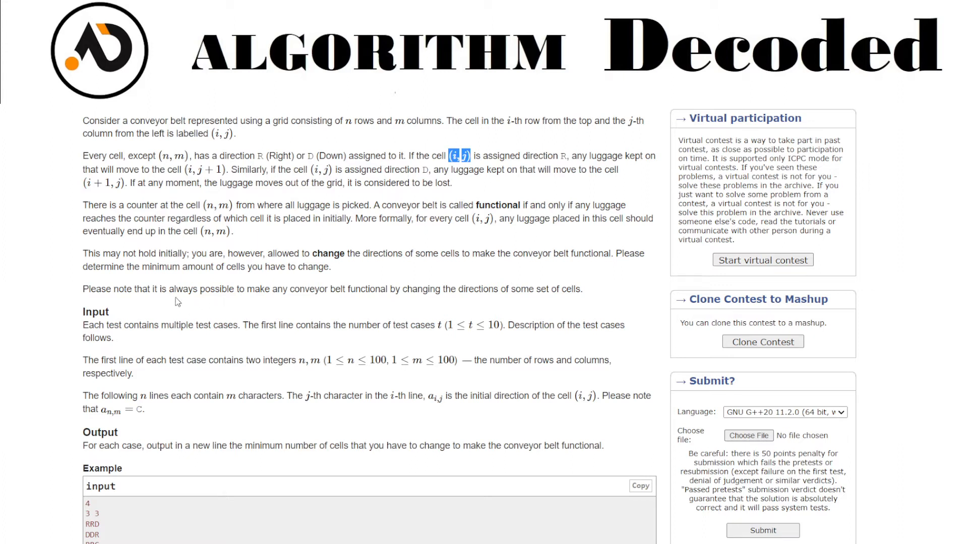
mouse_move(316, 310)
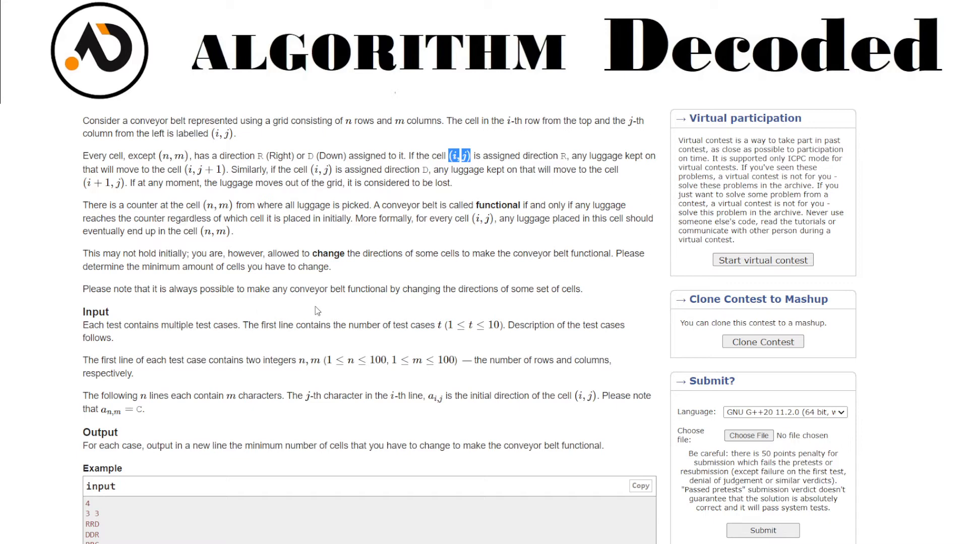
mouse_move(536, 305)
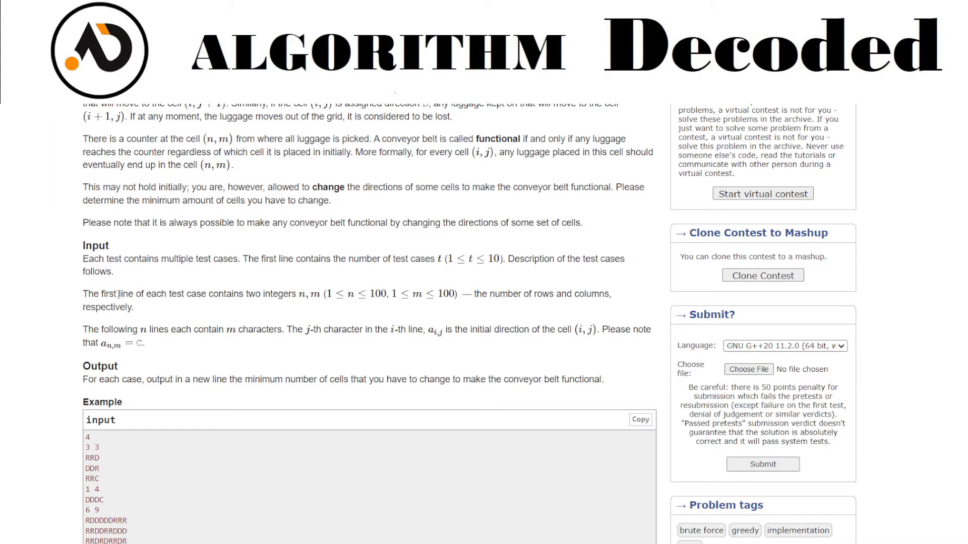
mouse_move(385, 276)
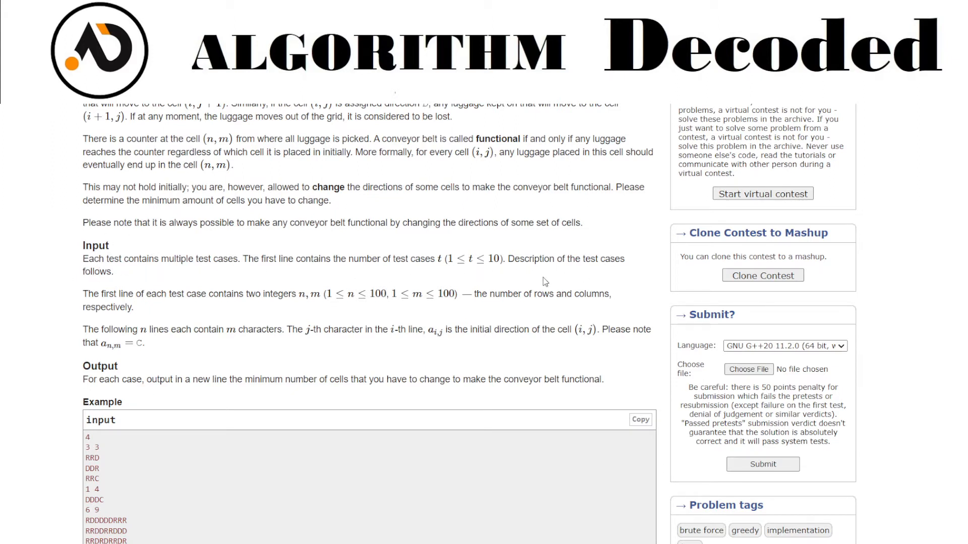
mouse_move(158, 307)
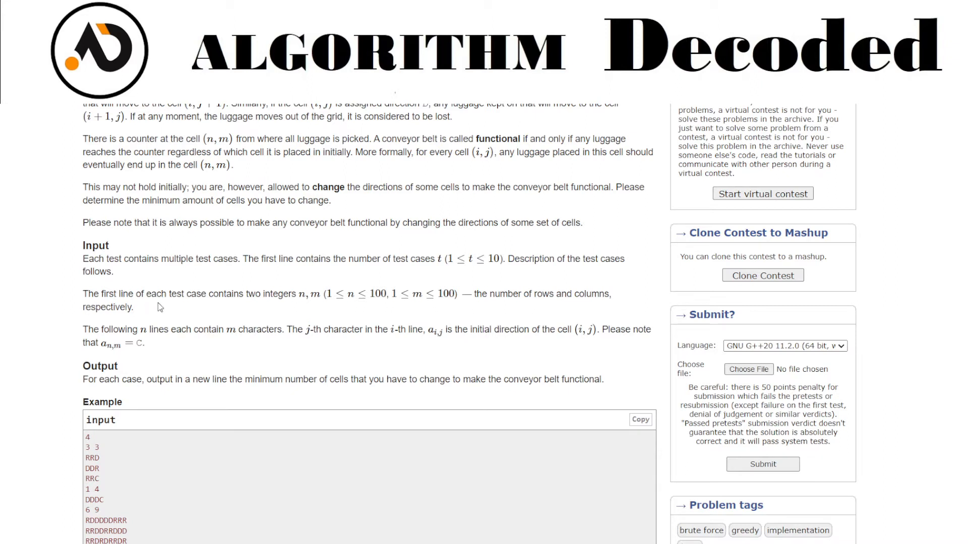
mouse_move(316, 299)
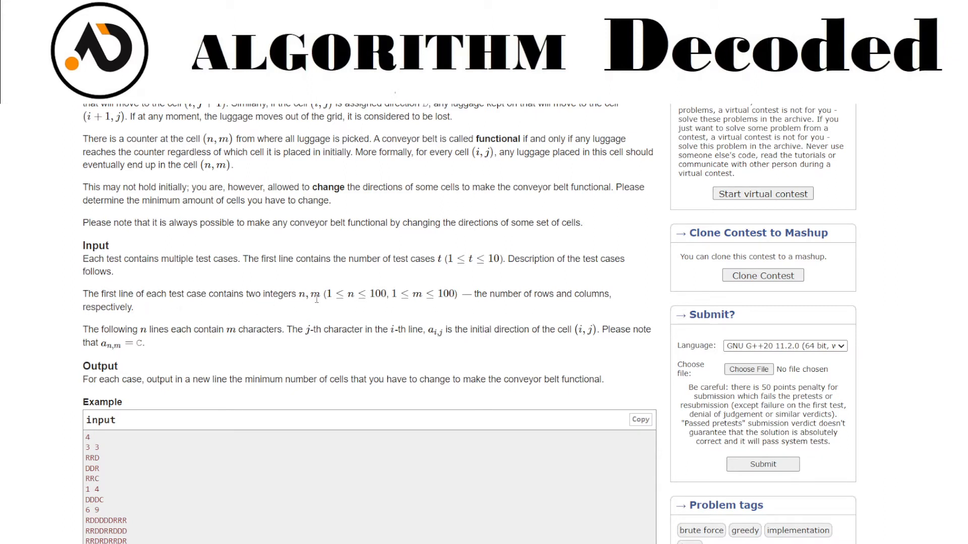
mouse_move(536, 312)
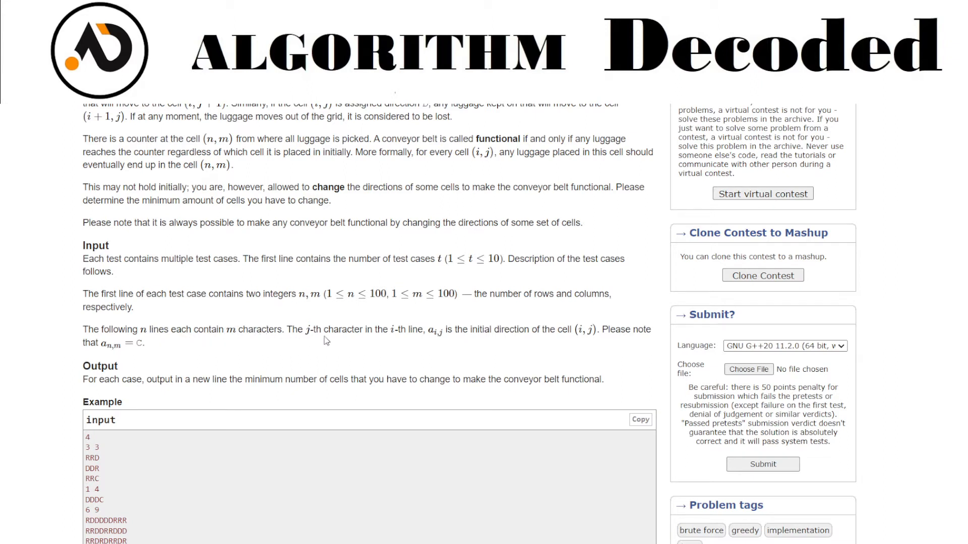
mouse_move(556, 327)
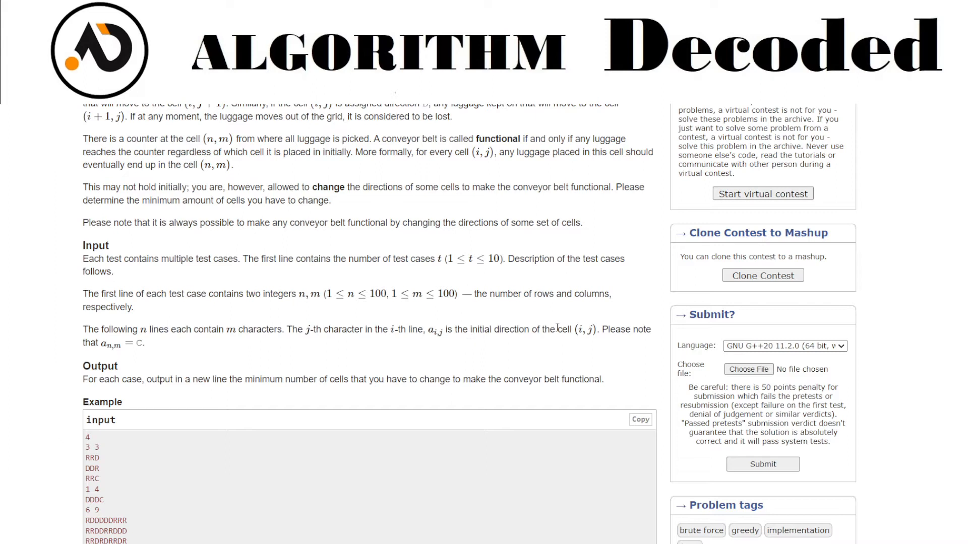
Study the sample tests, highlighting the first grid, its answer and the third grid
scroll(down, 3)
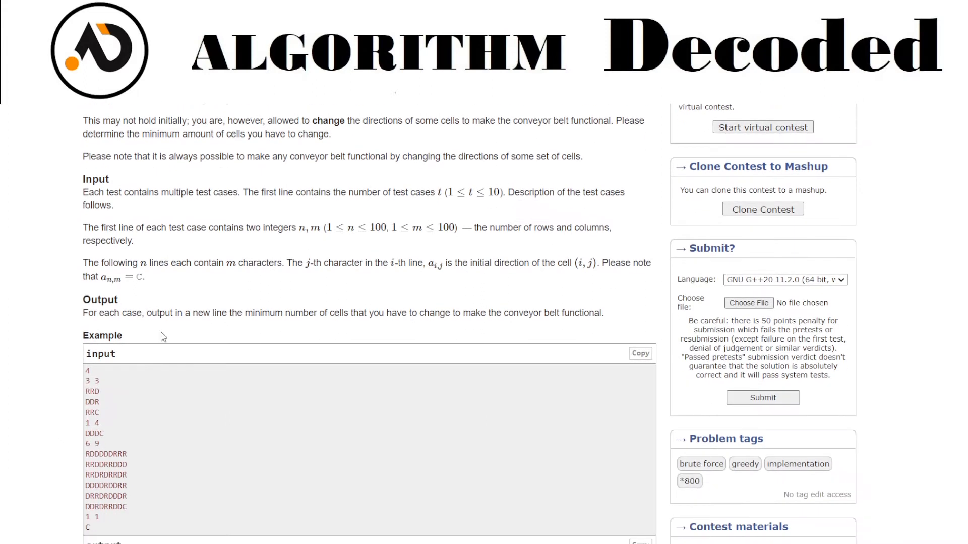
scroll(down, 3)
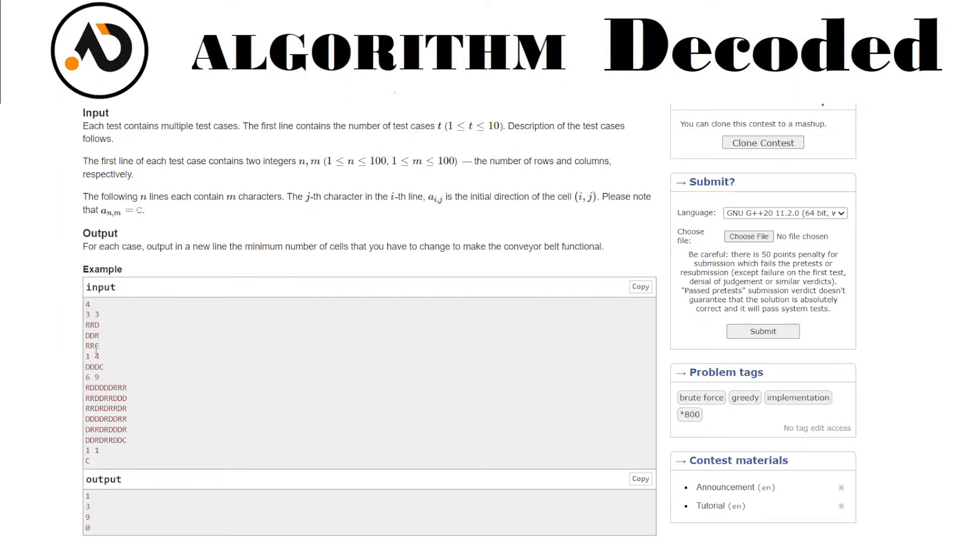
drag(91, 325, 99, 346)
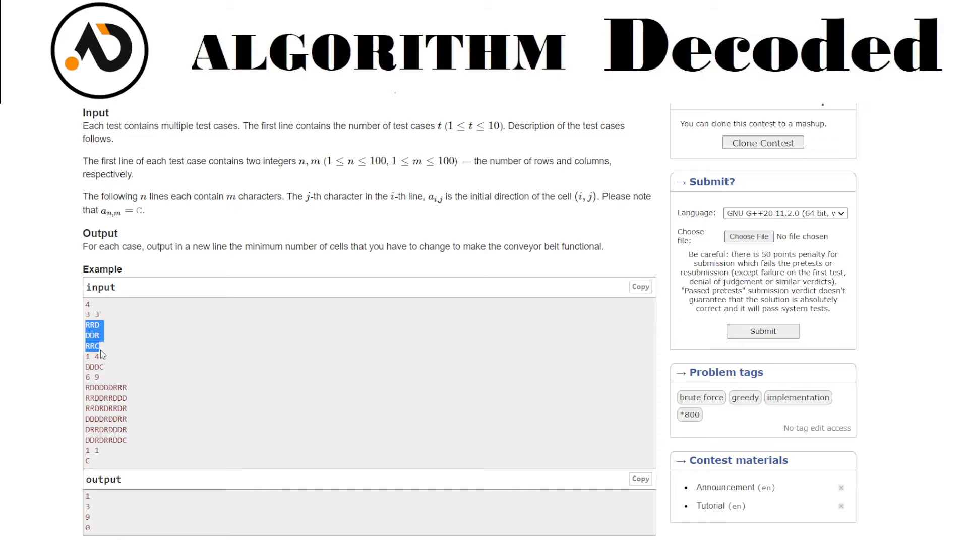
mouse_move(156, 351)
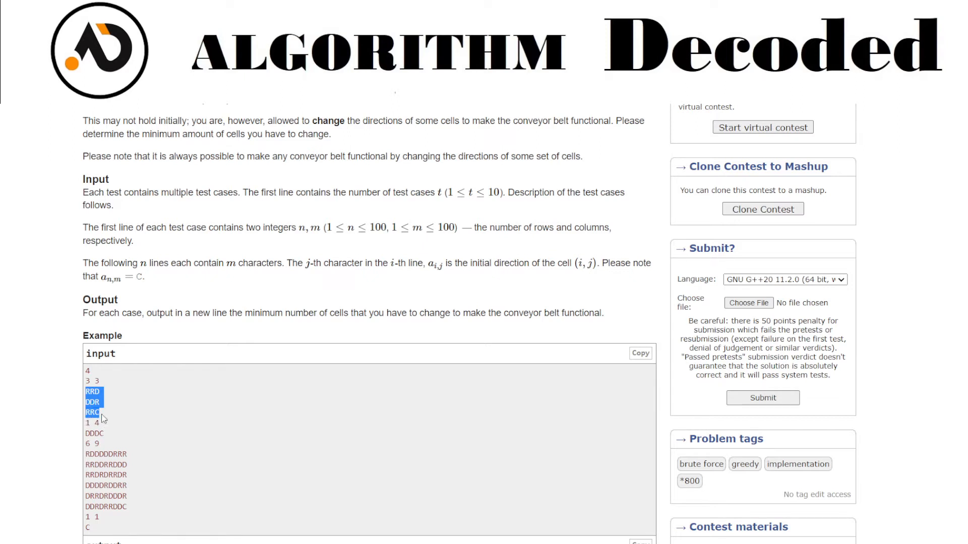
mouse_move(117, 420)
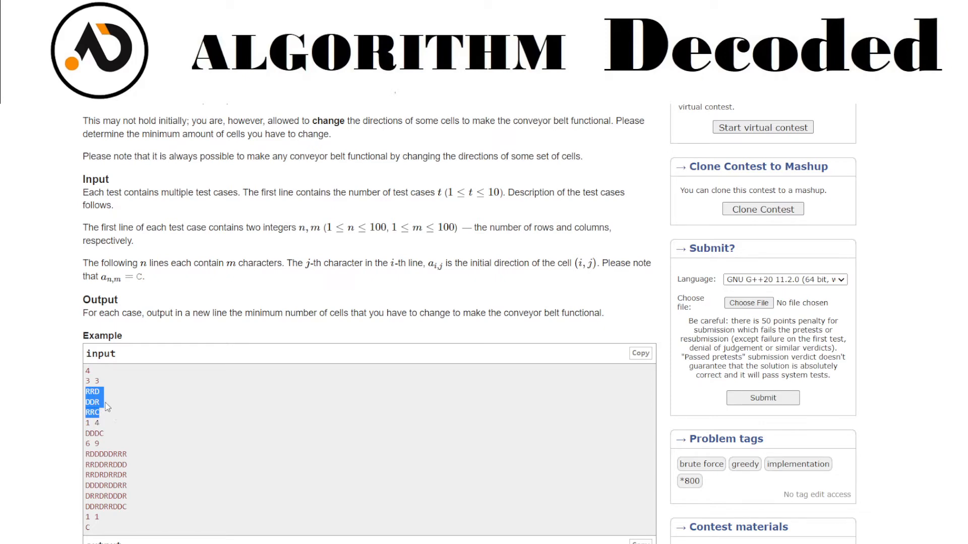
scroll(down, 3)
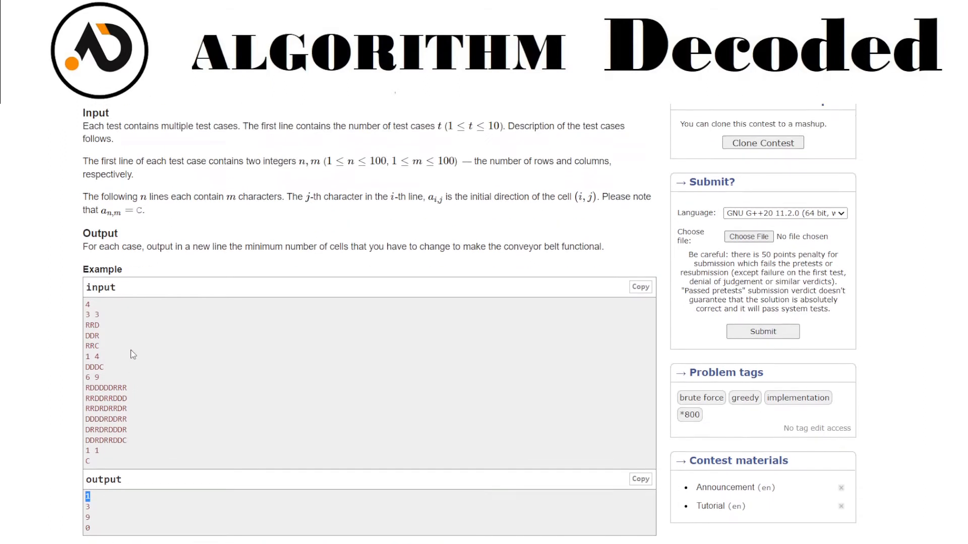
double_click(91, 357)
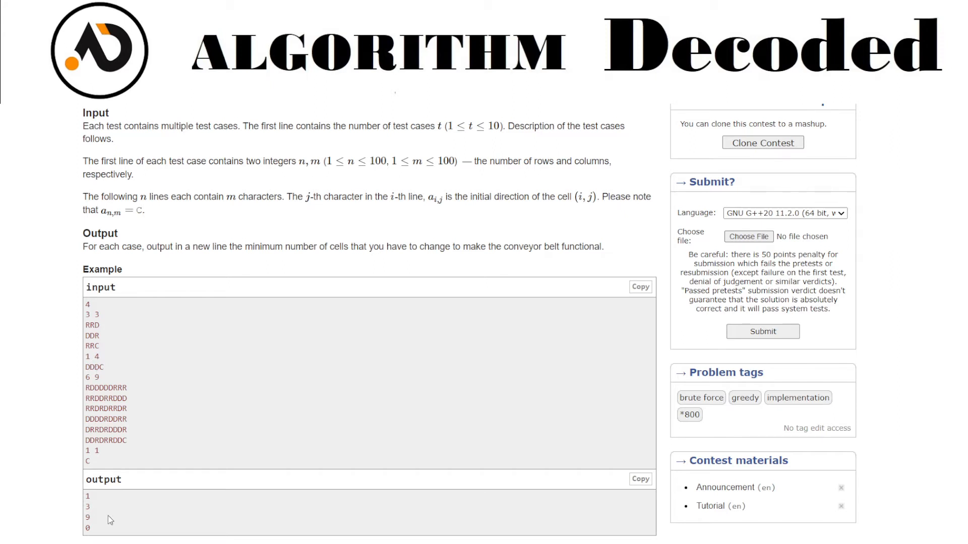
mouse_move(135, 440)
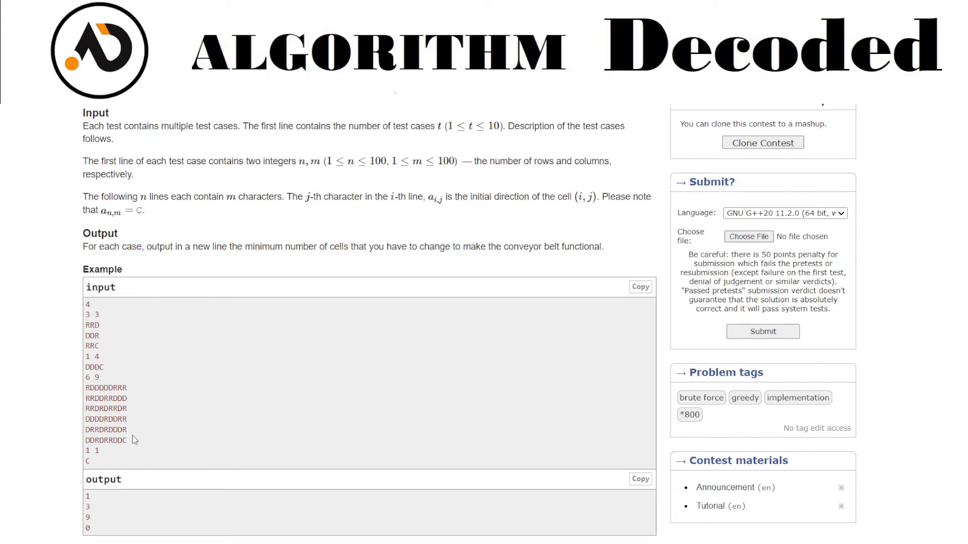
scroll(down, 3)
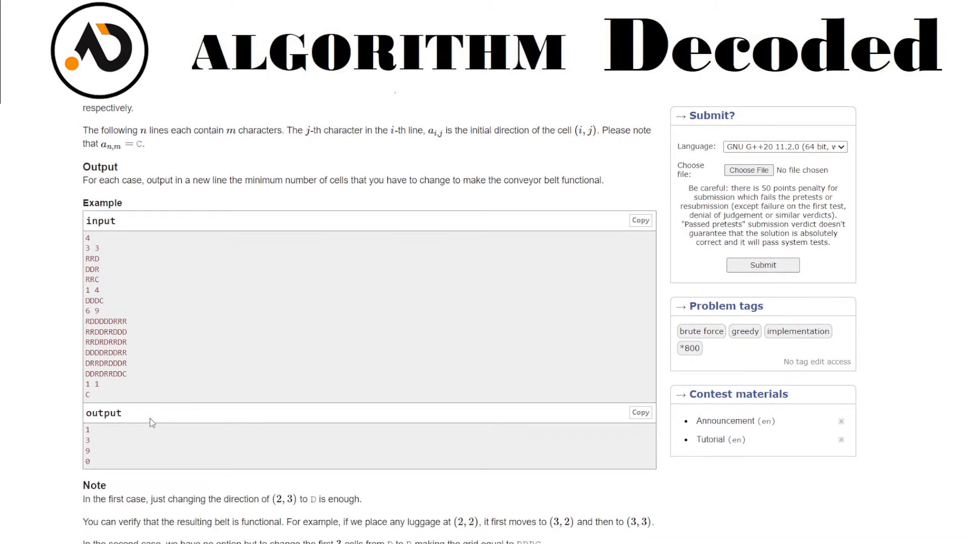
mouse_move(189, 371)
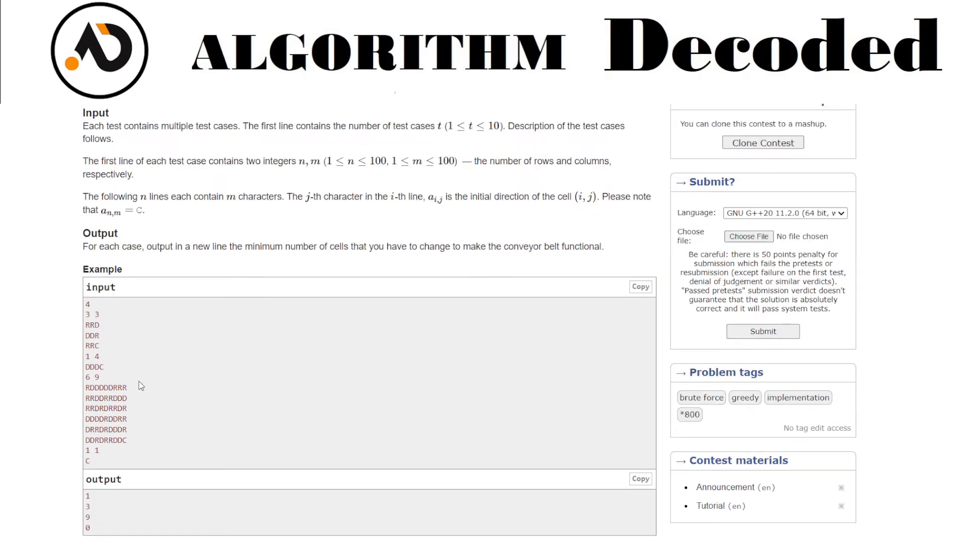
scroll(down, 3)
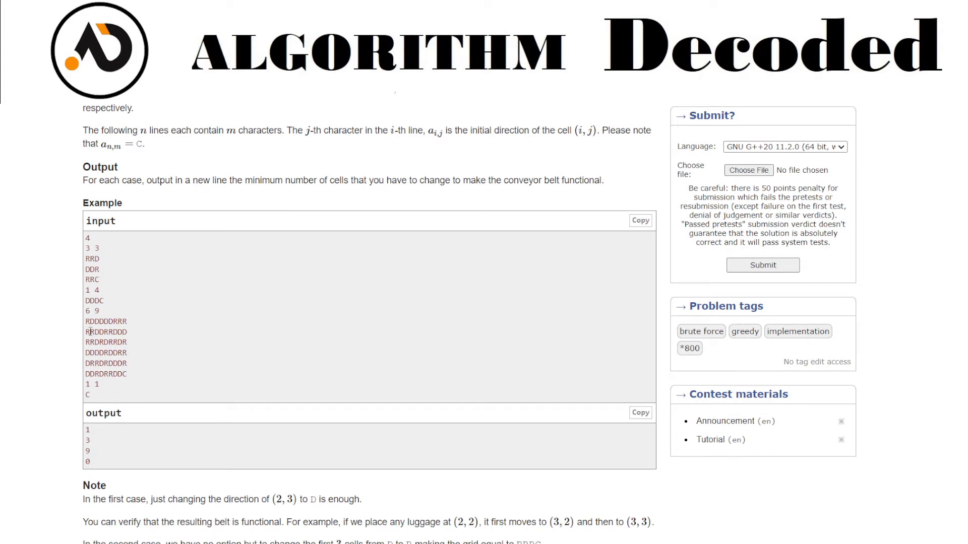
drag(84, 321, 119, 363)
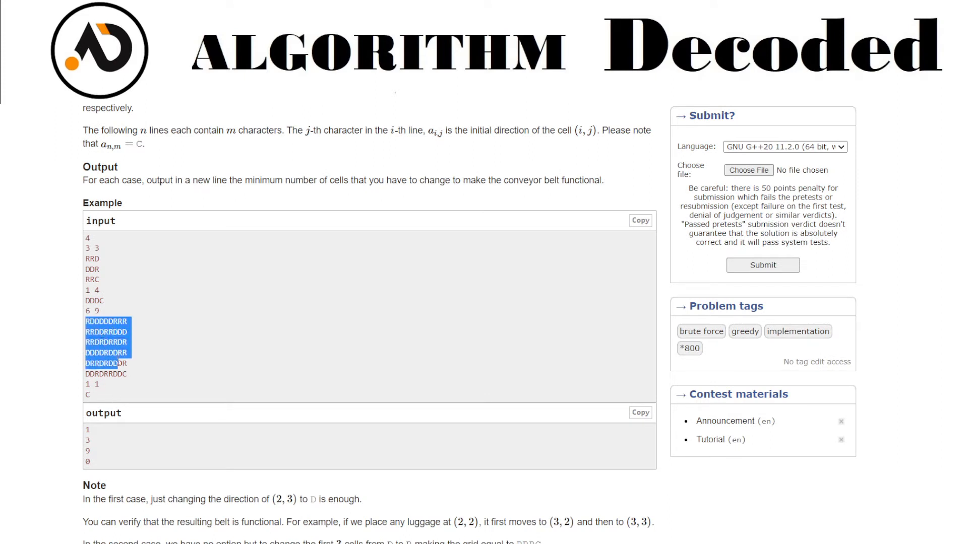
click(120, 352)
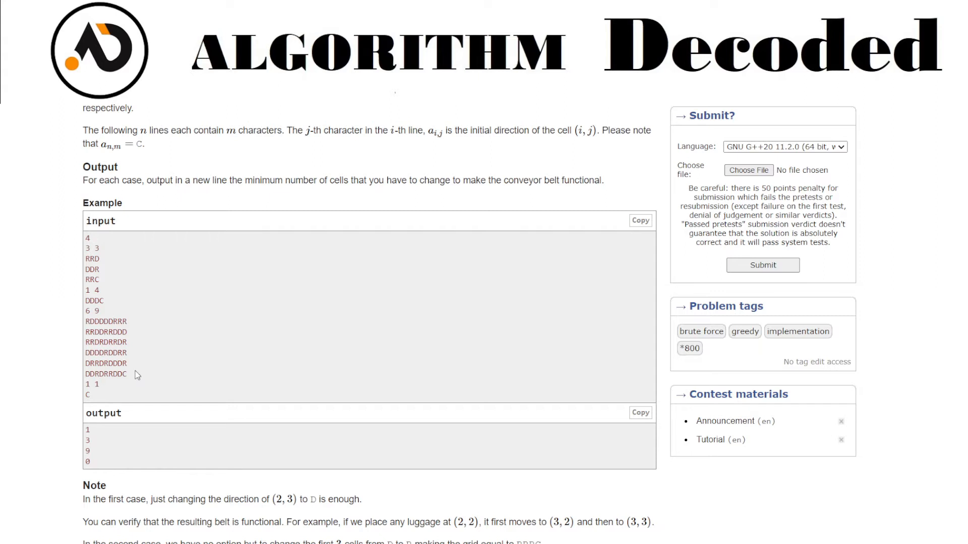
mouse_move(155, 381)
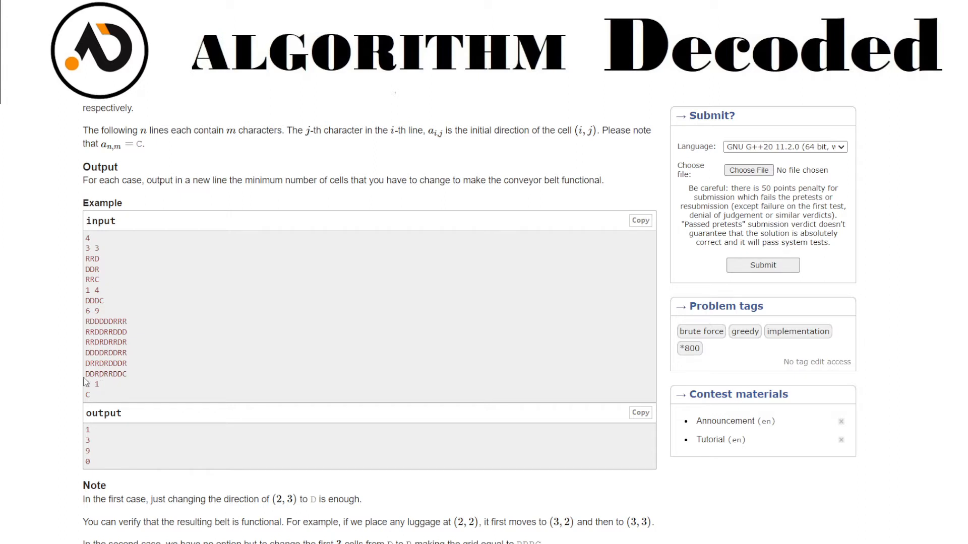
mouse_move(130, 366)
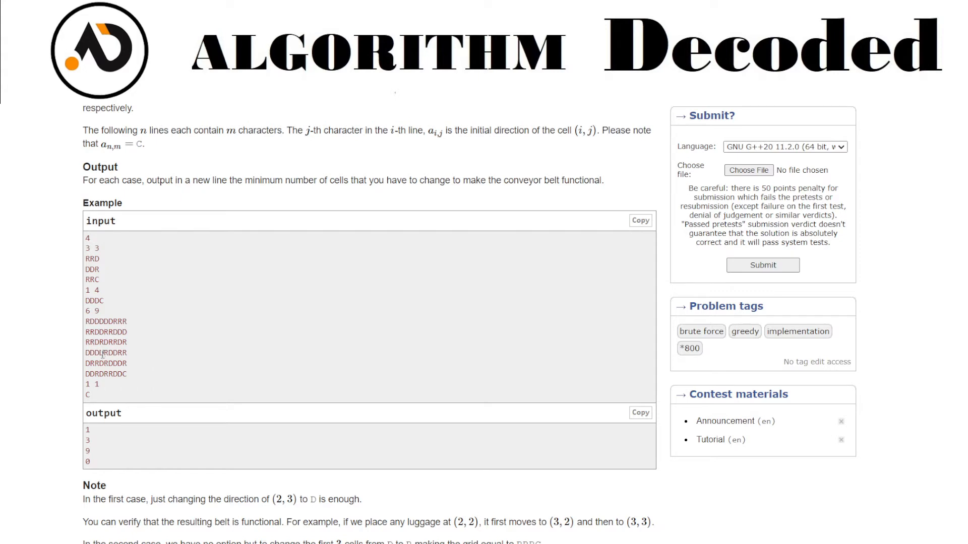
mouse_move(125, 375)
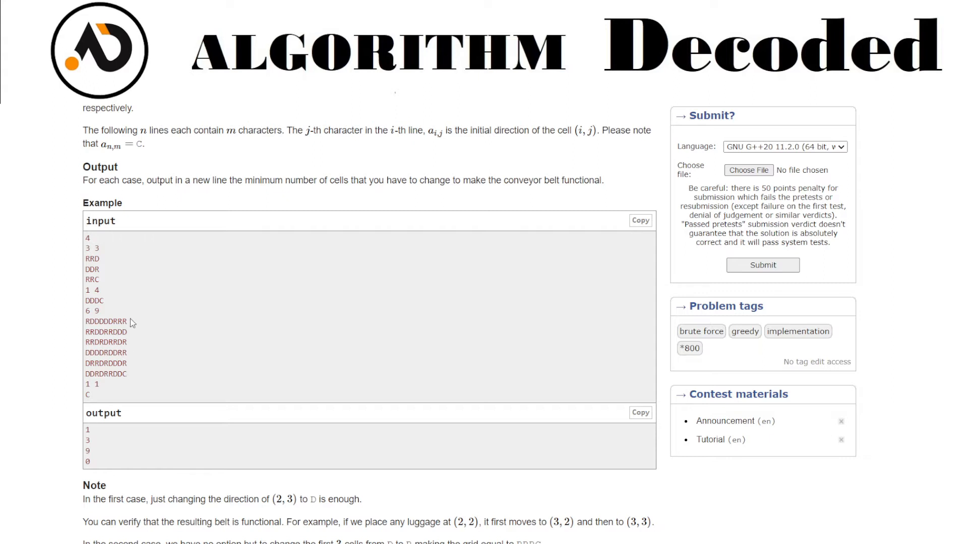
mouse_move(175, 395)
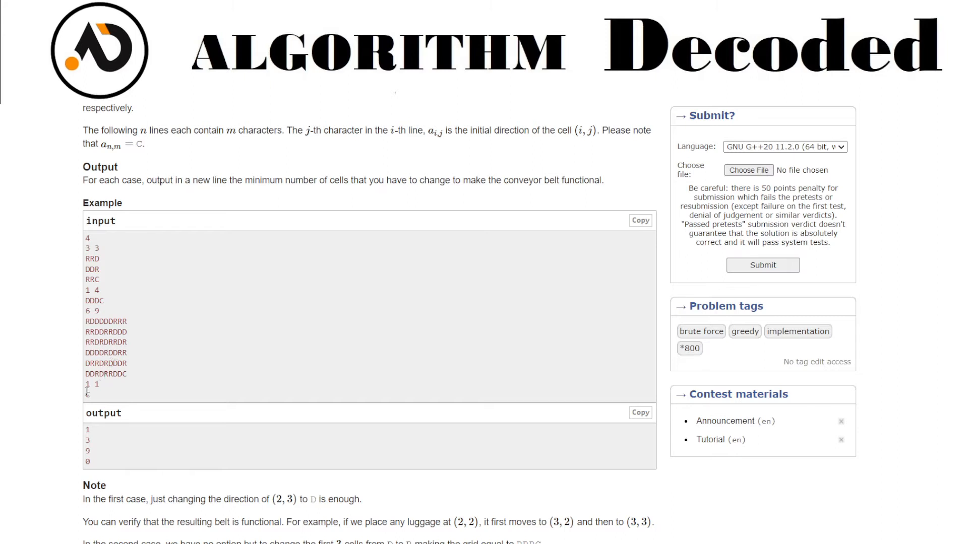
Rename n to t in main and delete the old solution's loop and output code
scroll(down, 3)
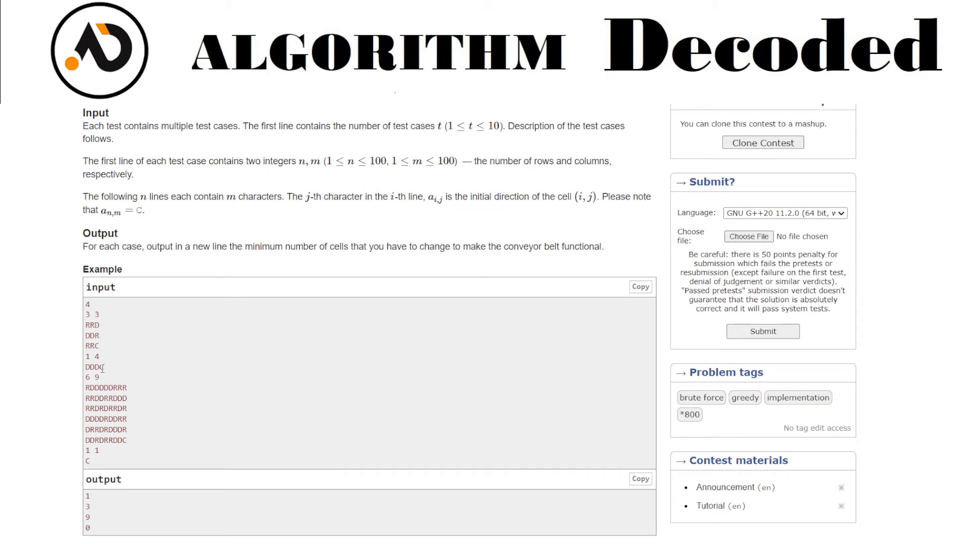
mouse_move(103, 325)
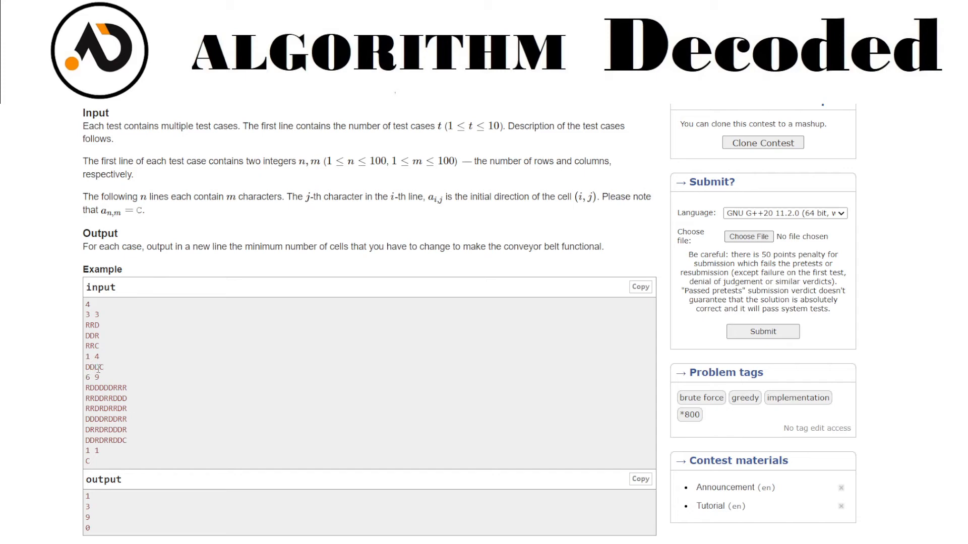
scroll(down, 3)
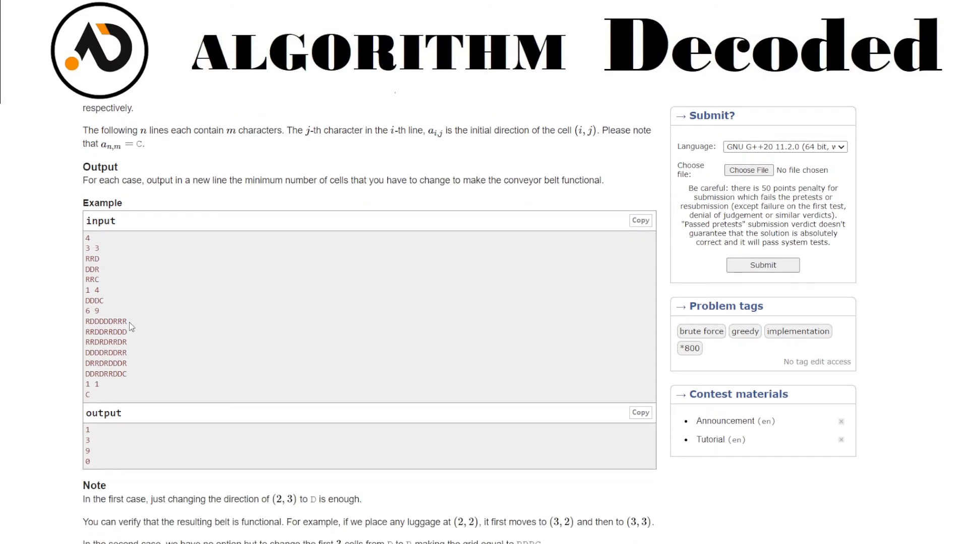
mouse_move(127, 321)
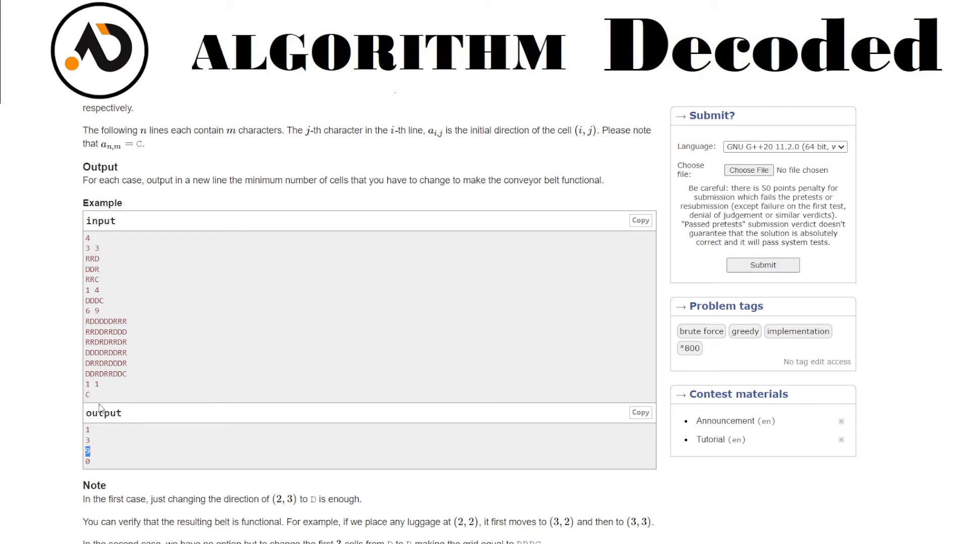
scroll(down, 3)
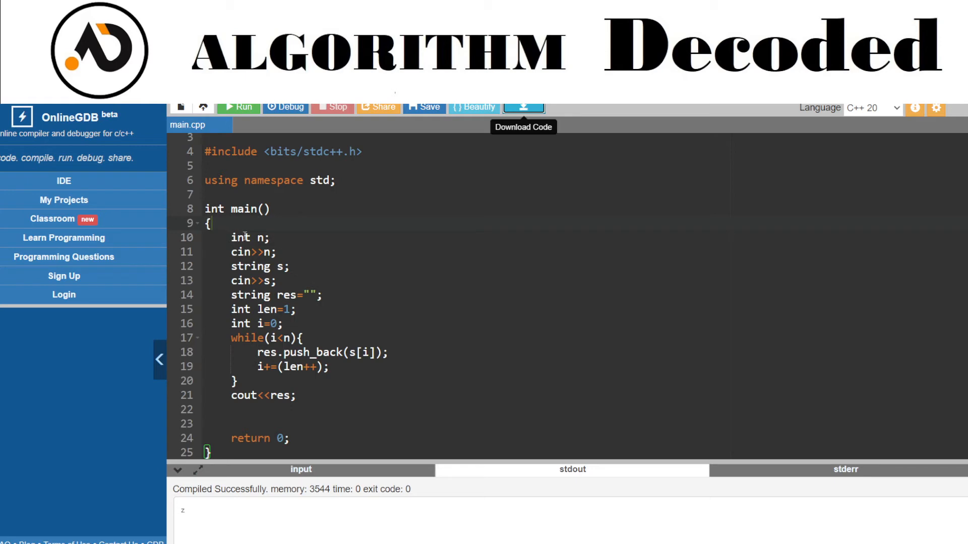
text(t)
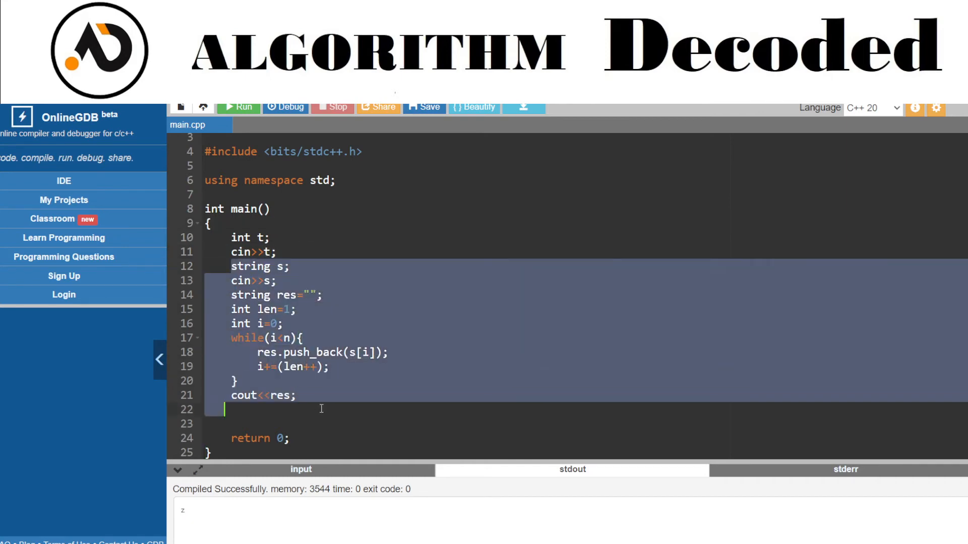
key(Delete)
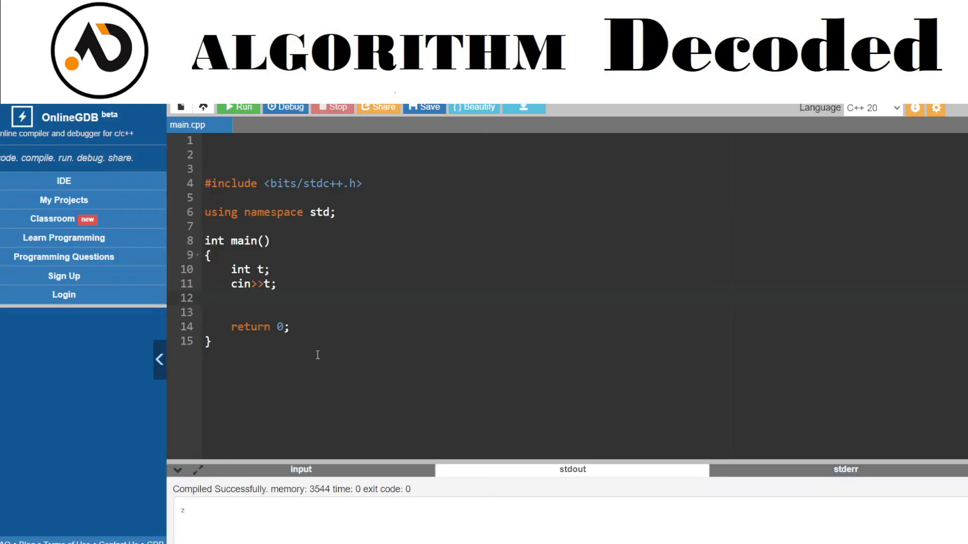
Declare int n,m, read them with cin, and declare vector<string> v(n)
text(int n,n)
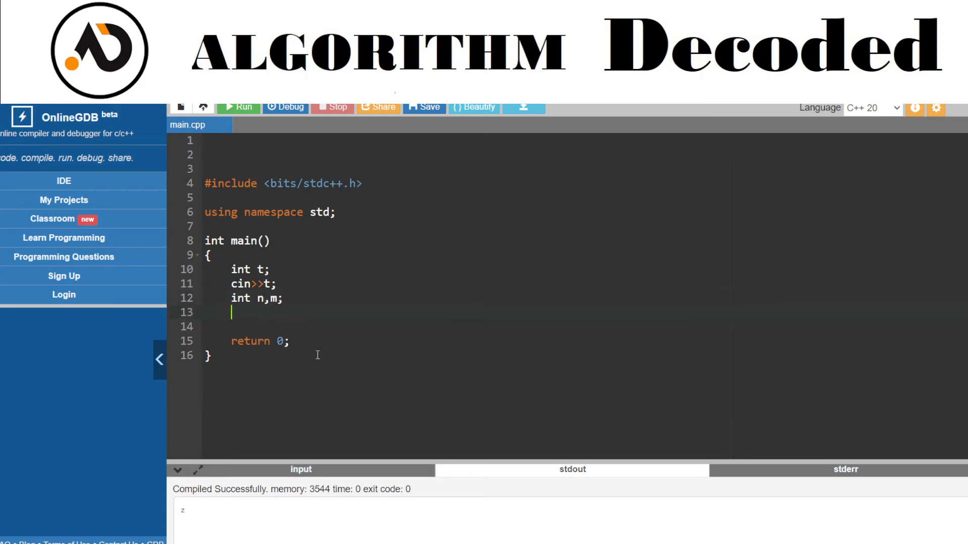
text(cin>>n)
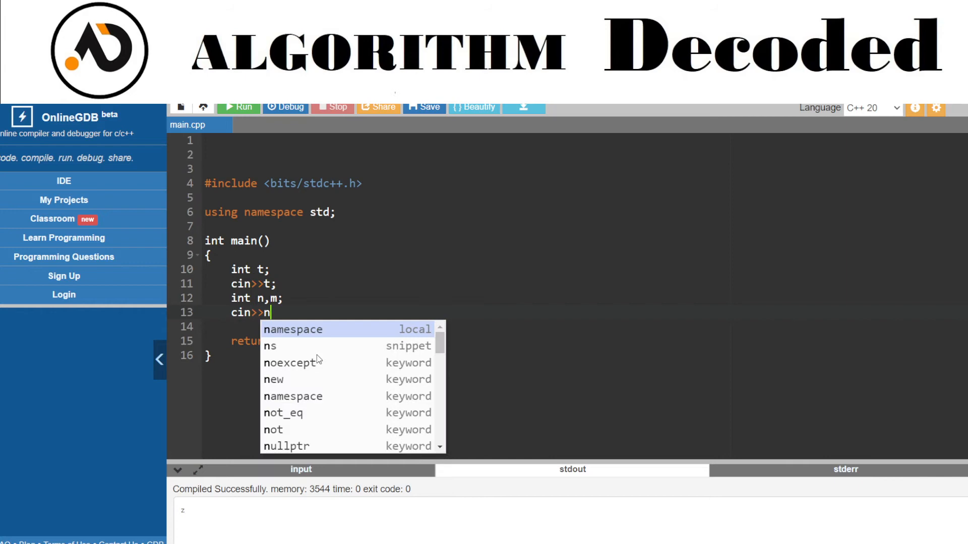
text(>>m;)
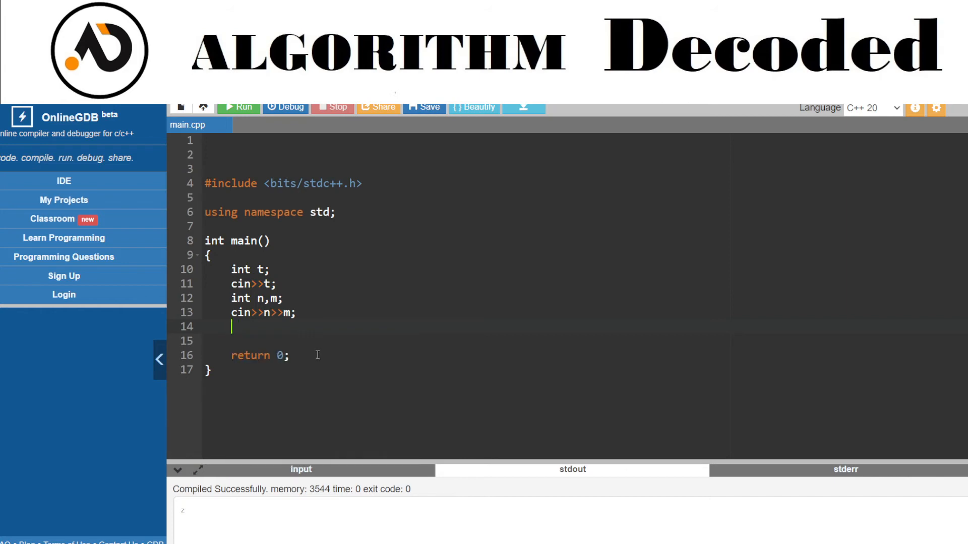
text(vector<s)
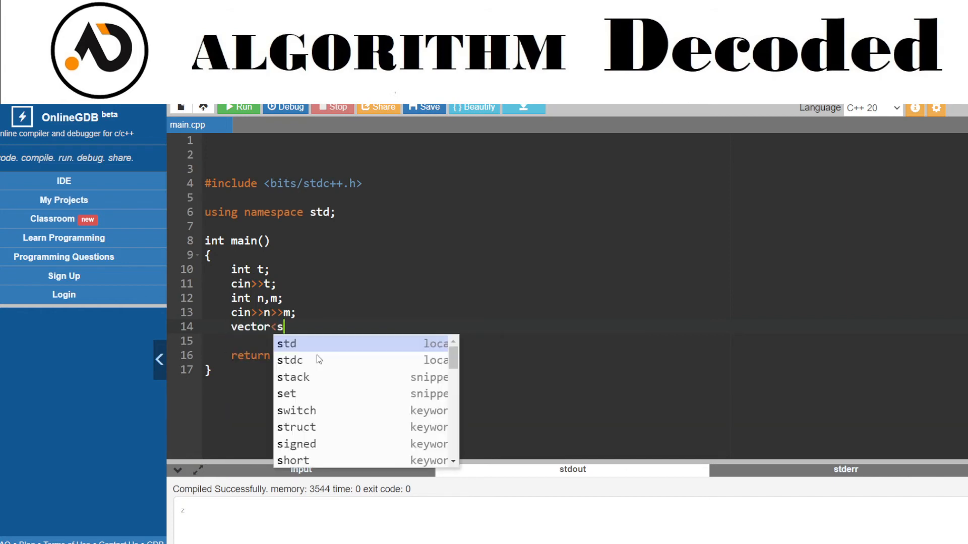
text(tring)
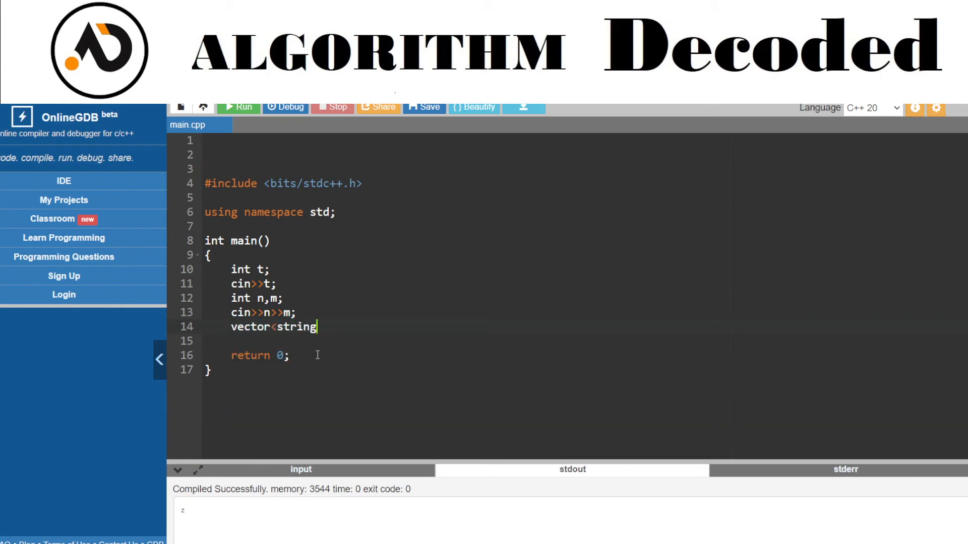
text(>)
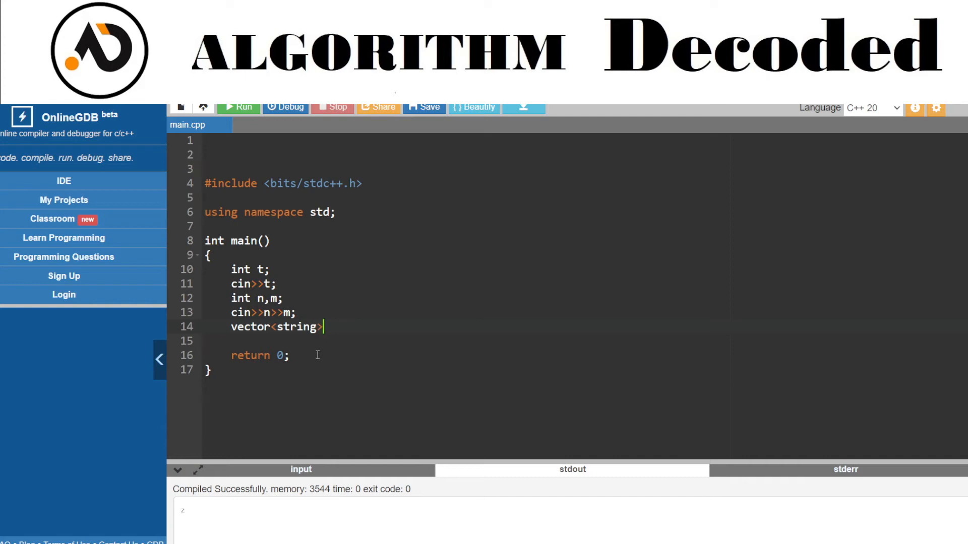
text(v)
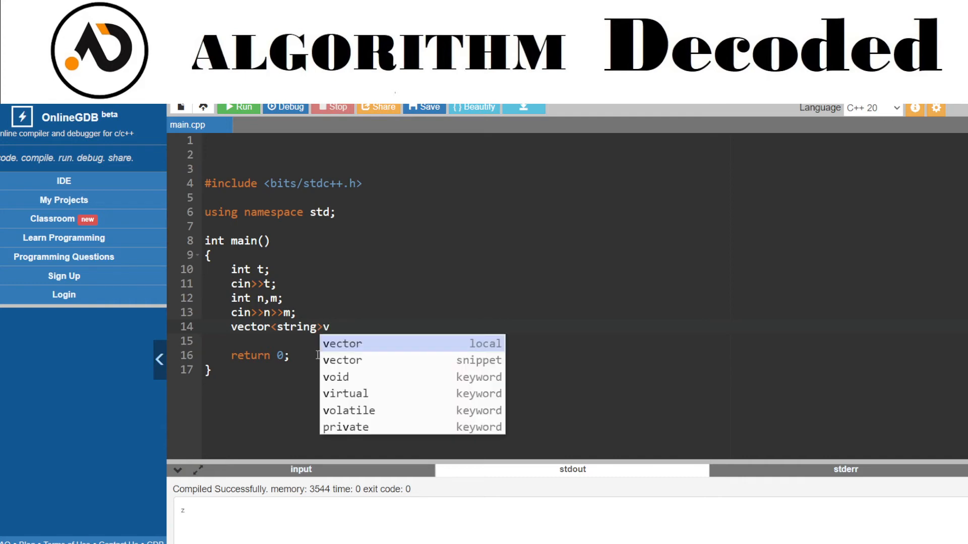
text(())
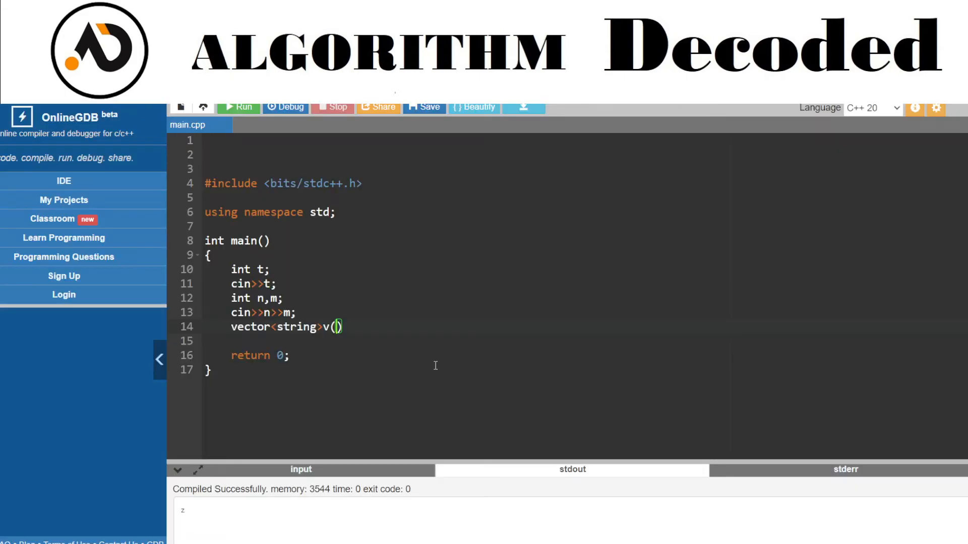
text(n)
click(583, 341)
text(for(int i=)
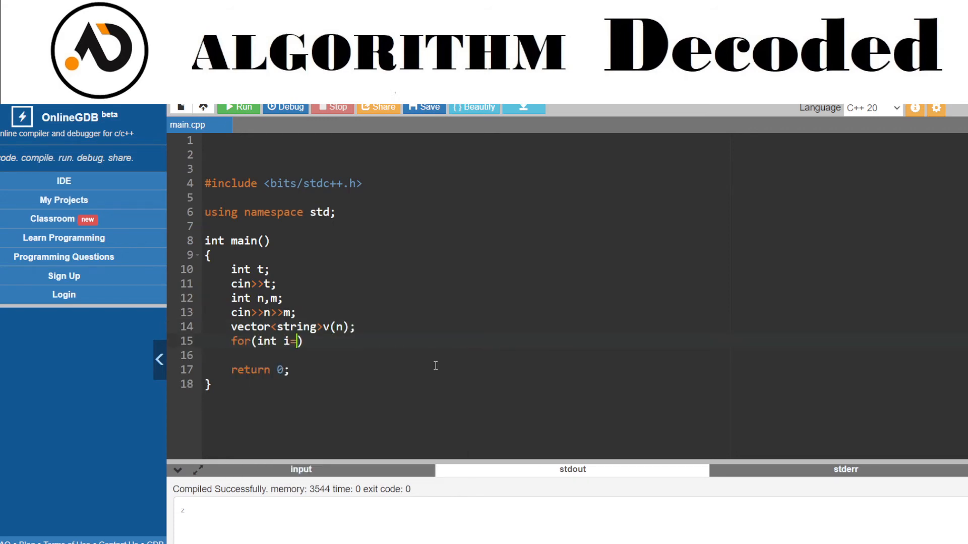
Add a for loop reading each grid row with cin>>v[i]
text(0;i<m)
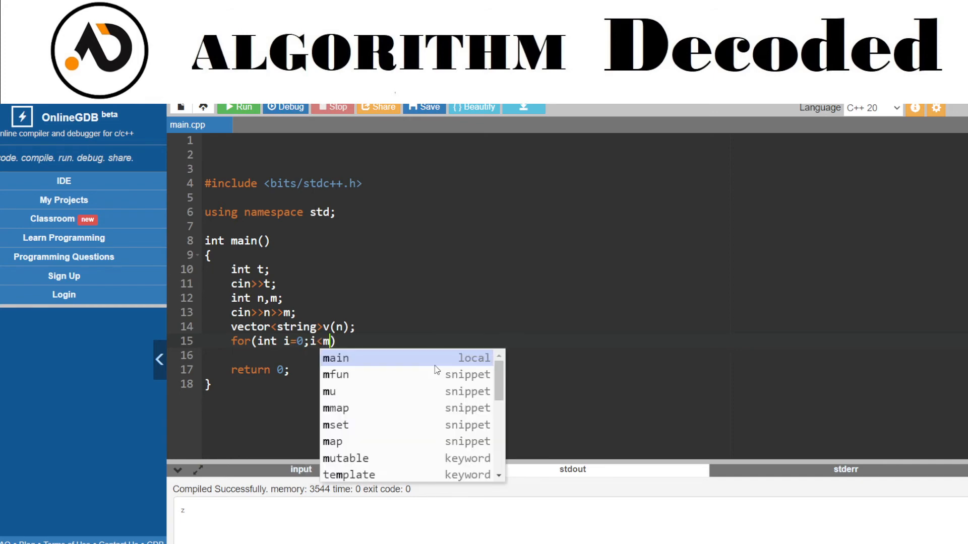
text(;i++))
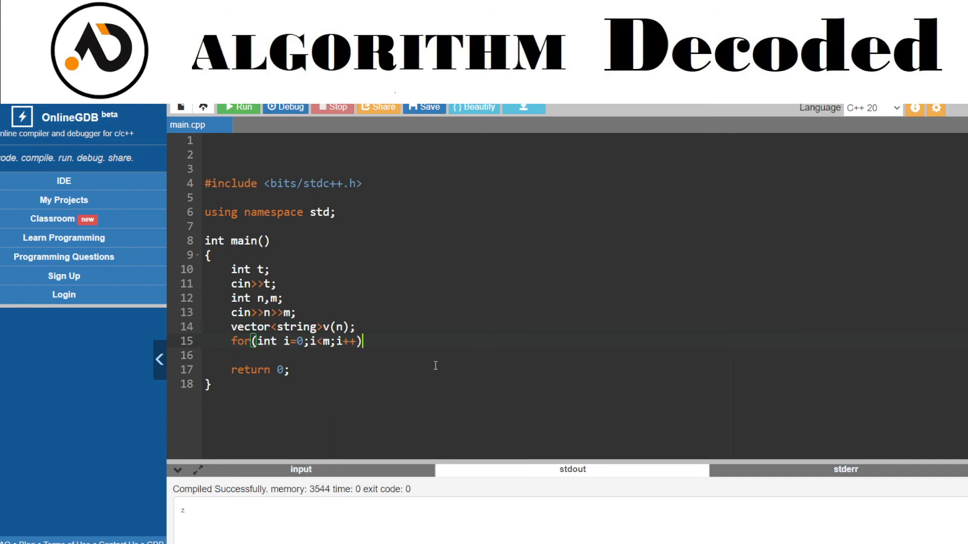
text({)
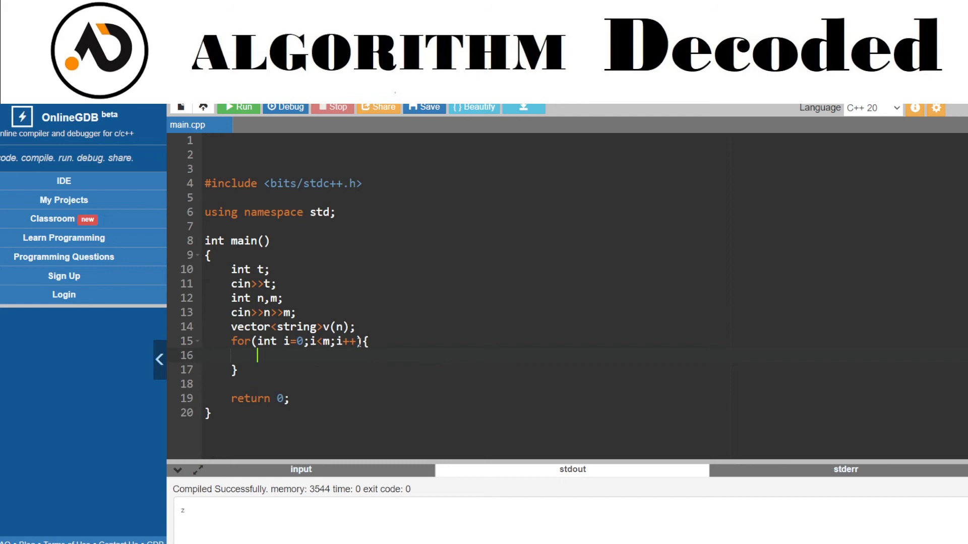
text(n)
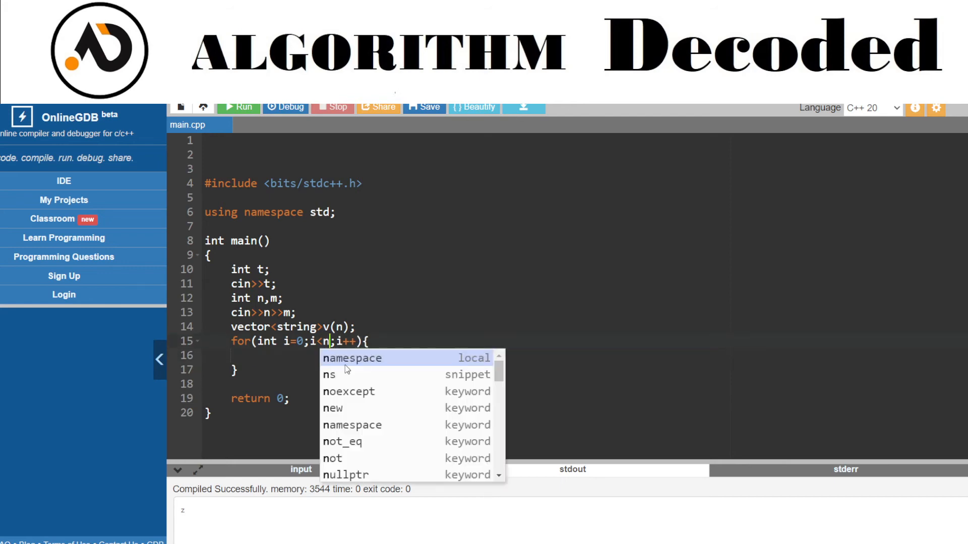
text(cin)
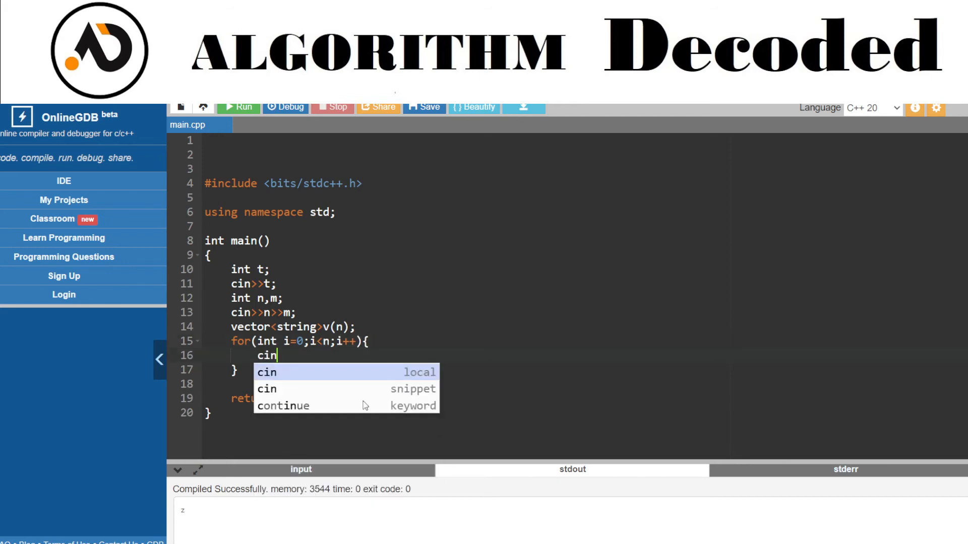
text(>>v[i];)
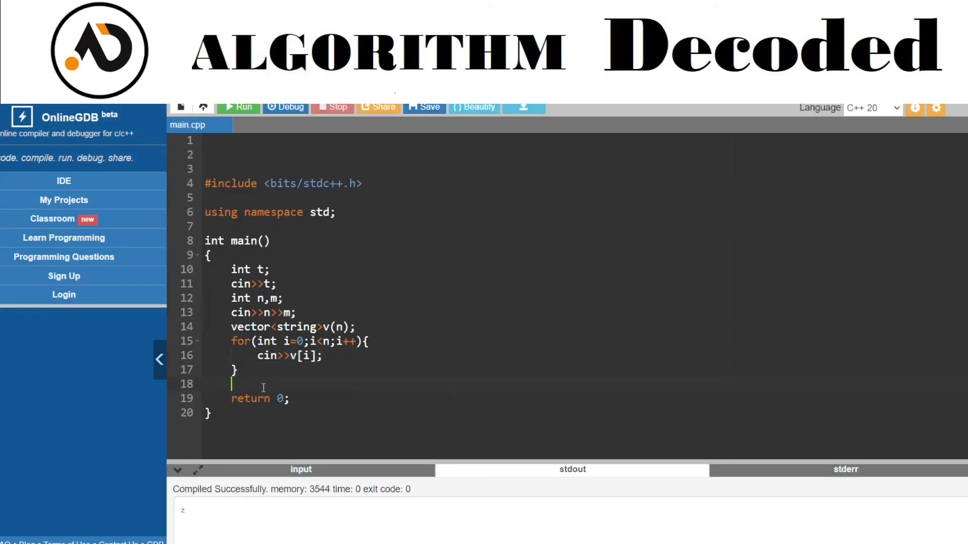
Declare int res=0 and start a for loop with i from 0 to m
text(int res=0;)
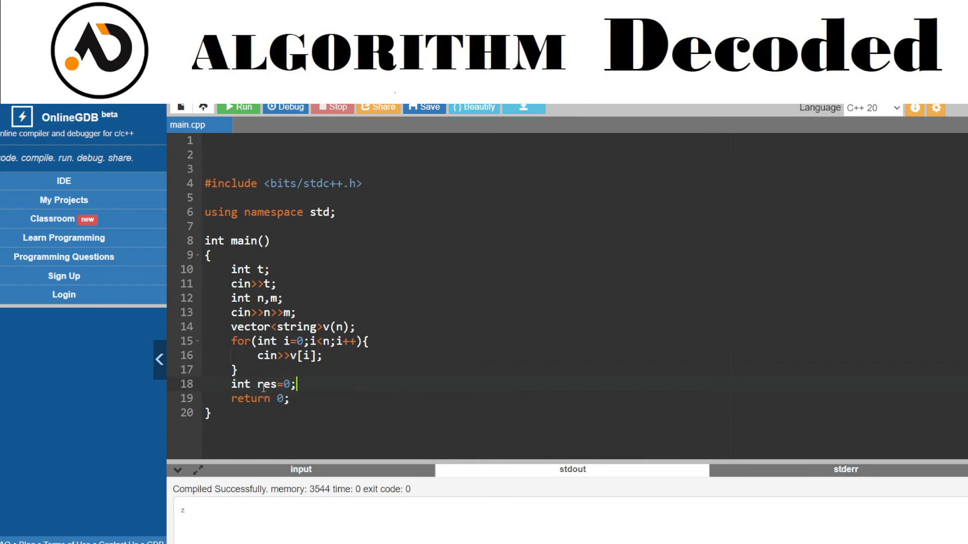
text(for(int i=0;i))
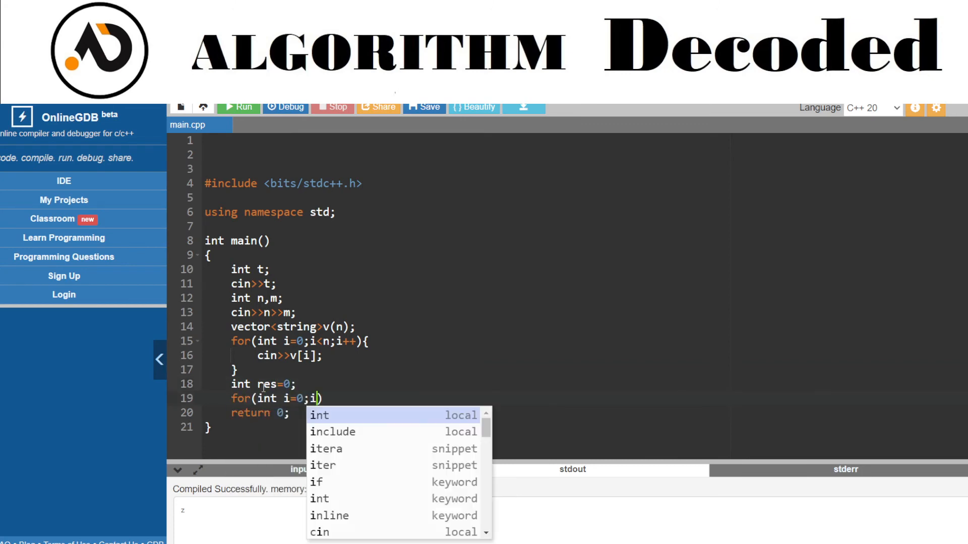
text(<)
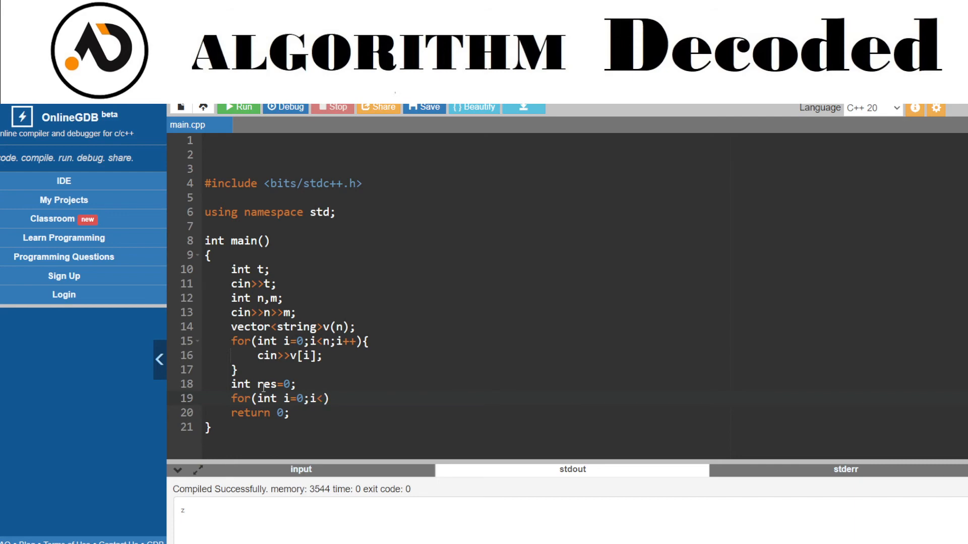
text(m)
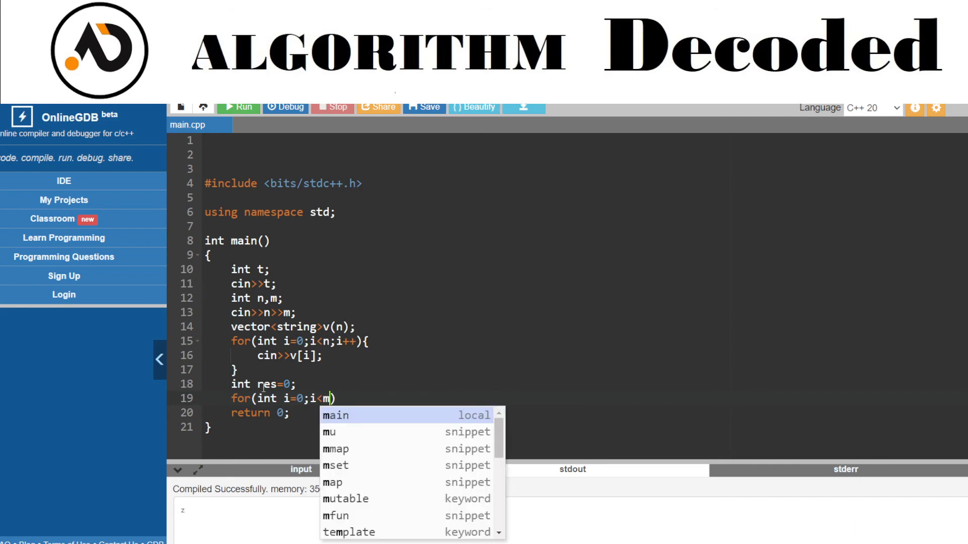
text(;)
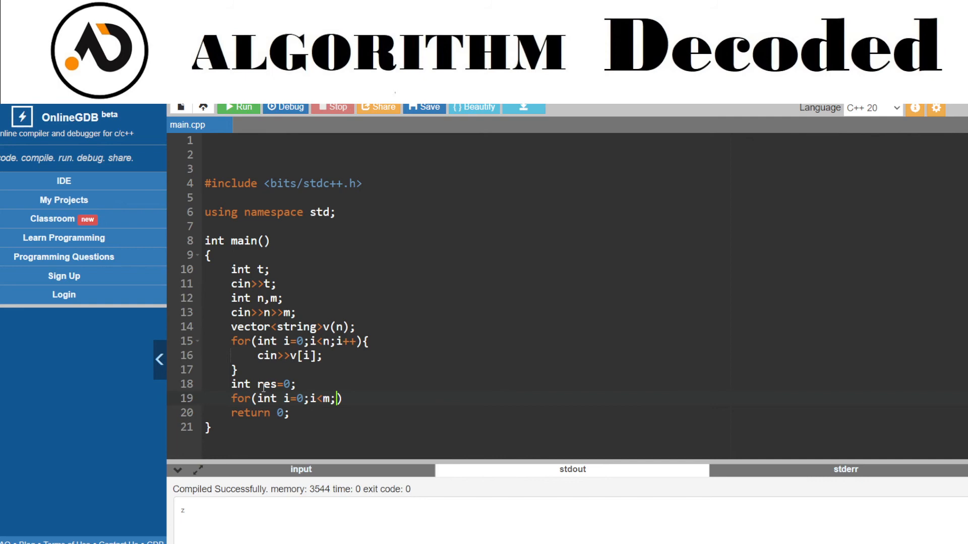
text(i++))
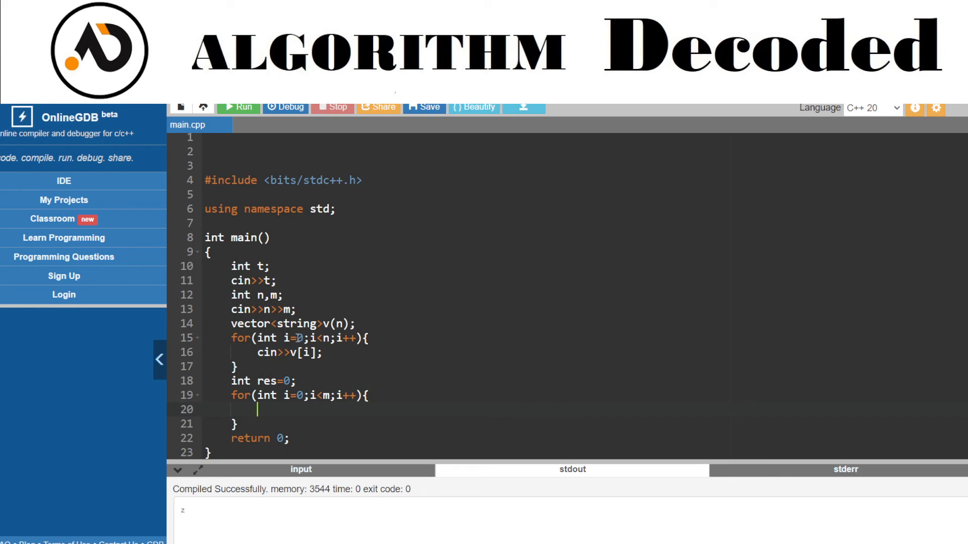
Increment res when v[n-1][i]=='D', then duplicate the loop below
text(if())
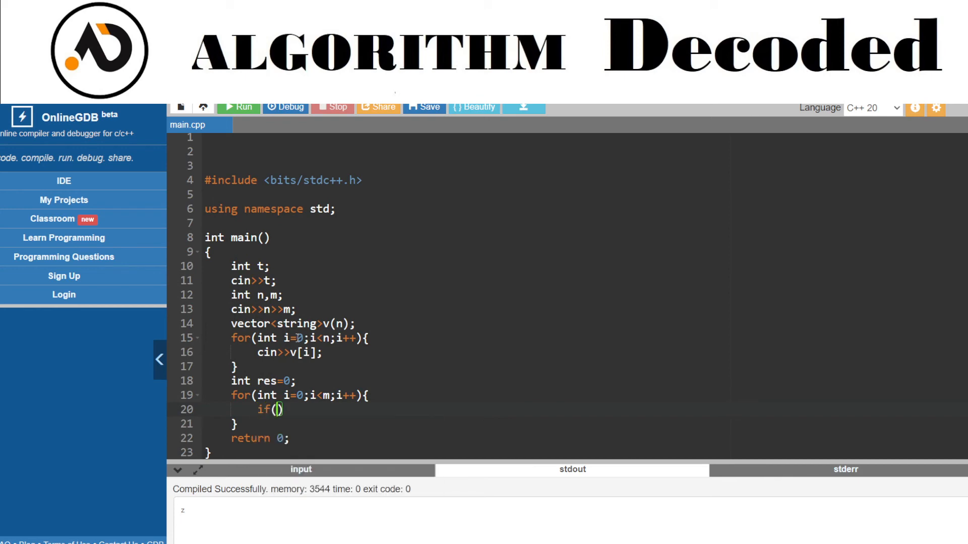
text(v[])
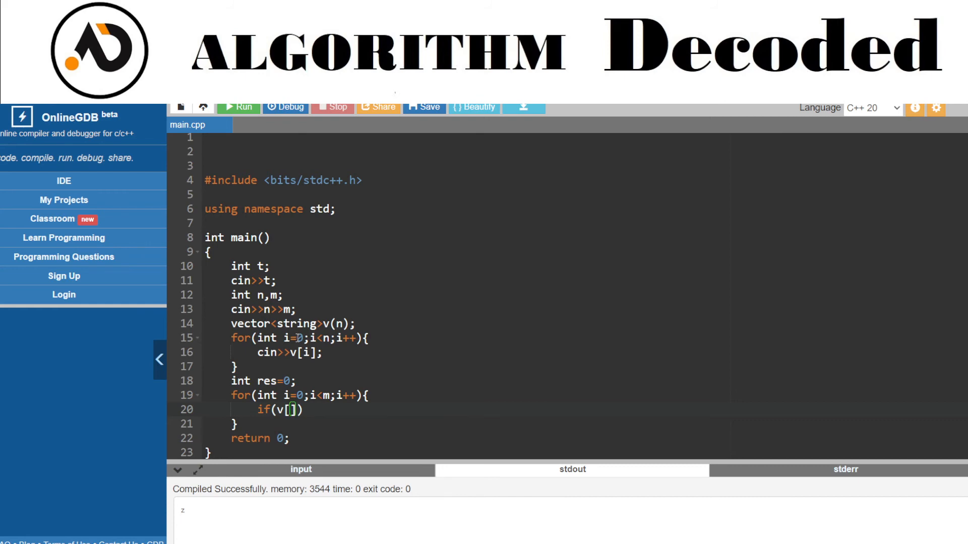
text(n-1)
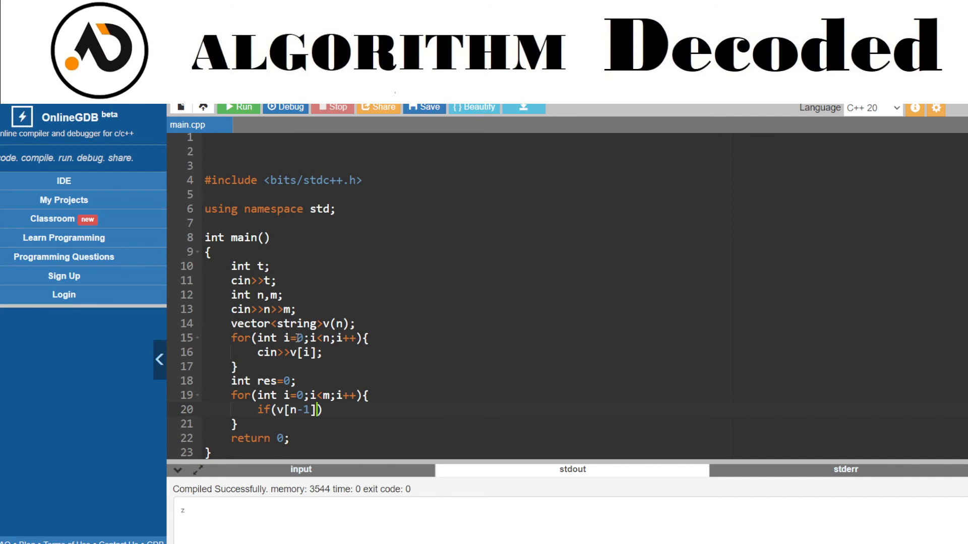
text([])
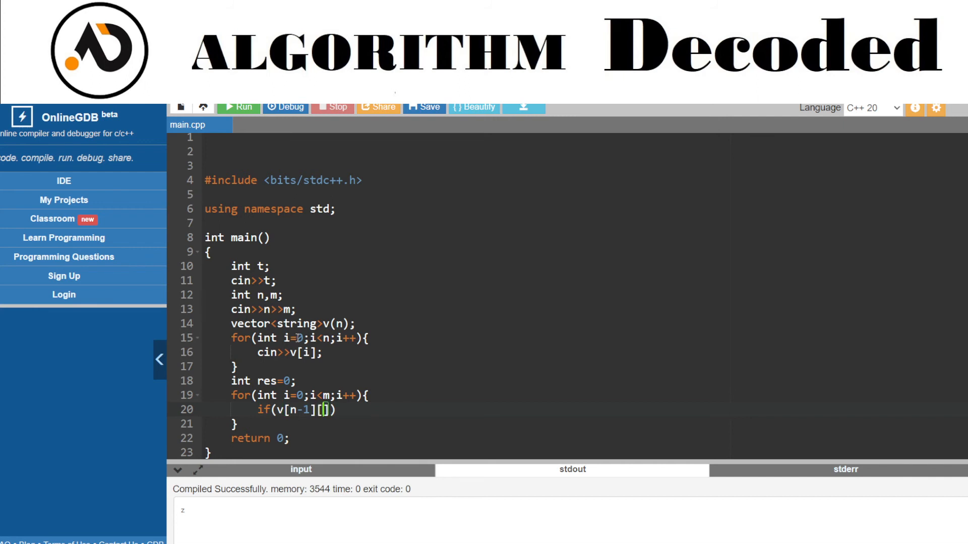
text(i)
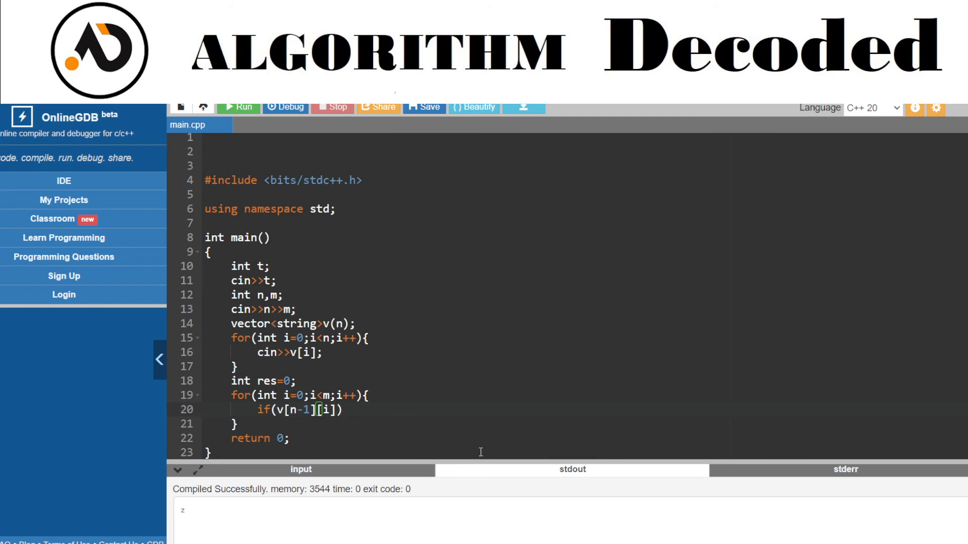
text(==)
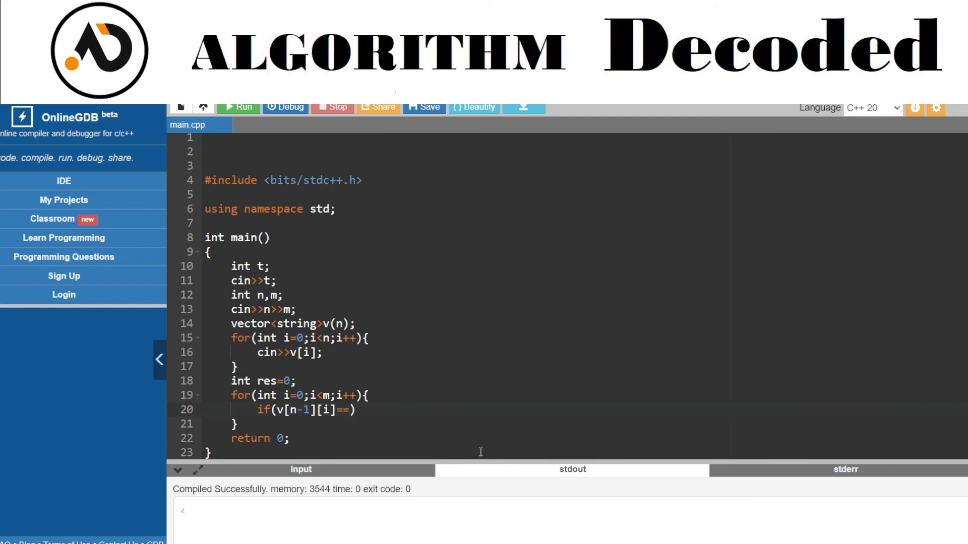
text('')
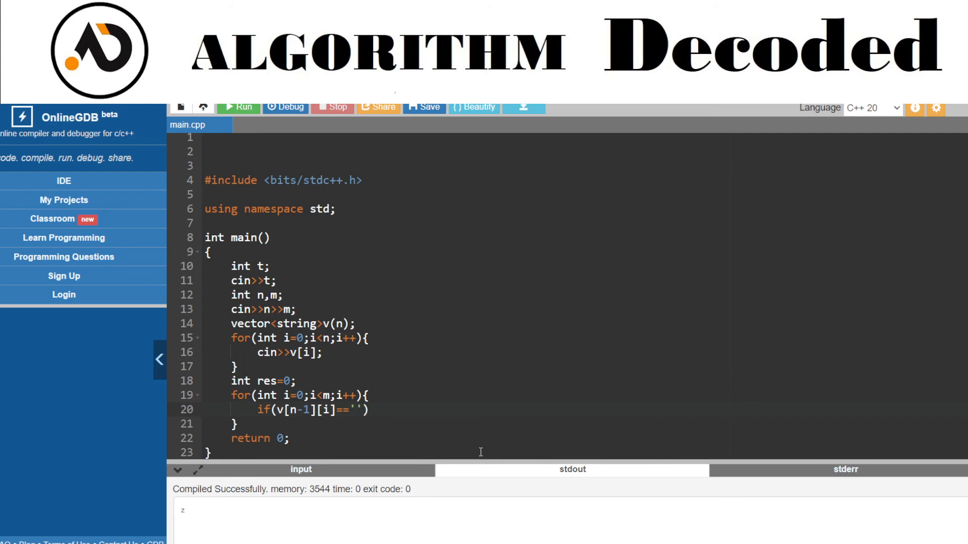
text(D)
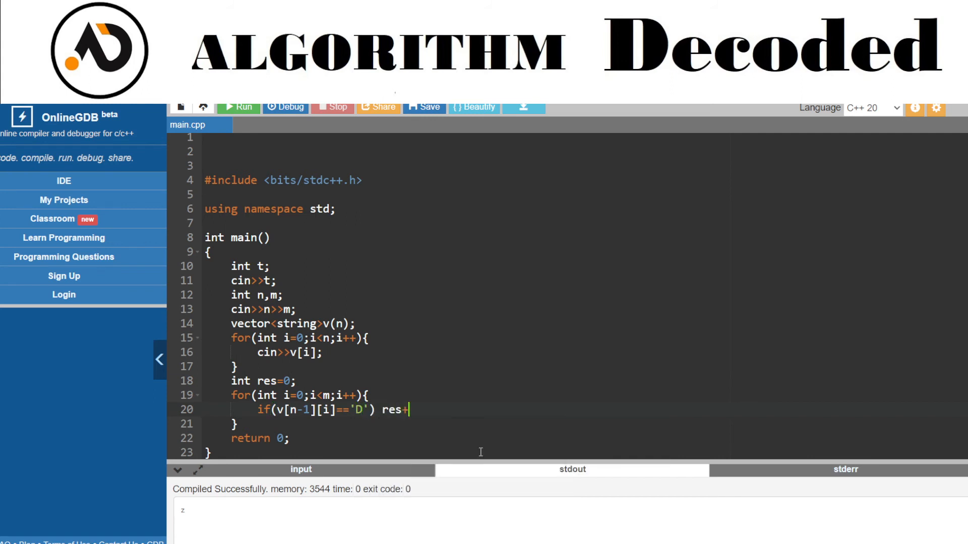
text(+;)
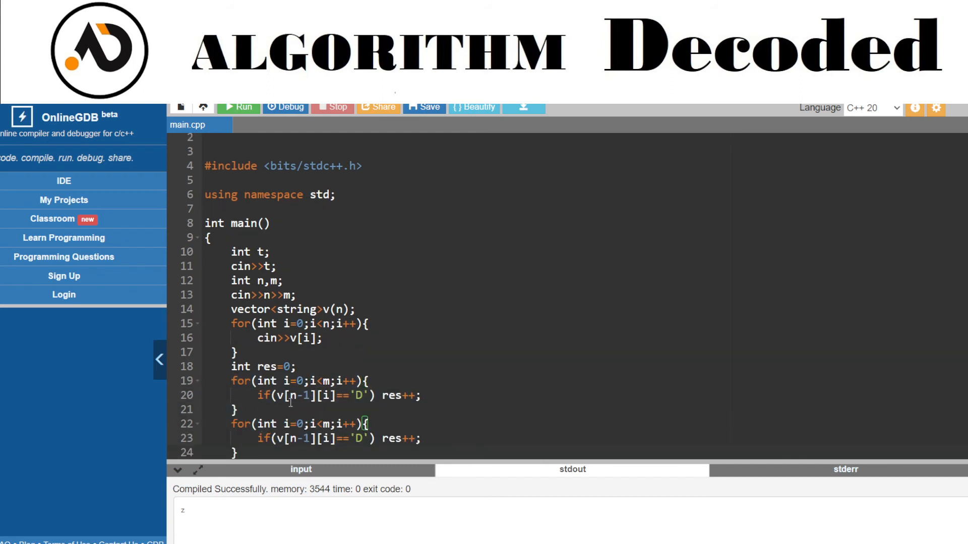
Comment the loops '//last row' and '// last col', check v[i][m-1]=='R', and print res
text(//ladst row)
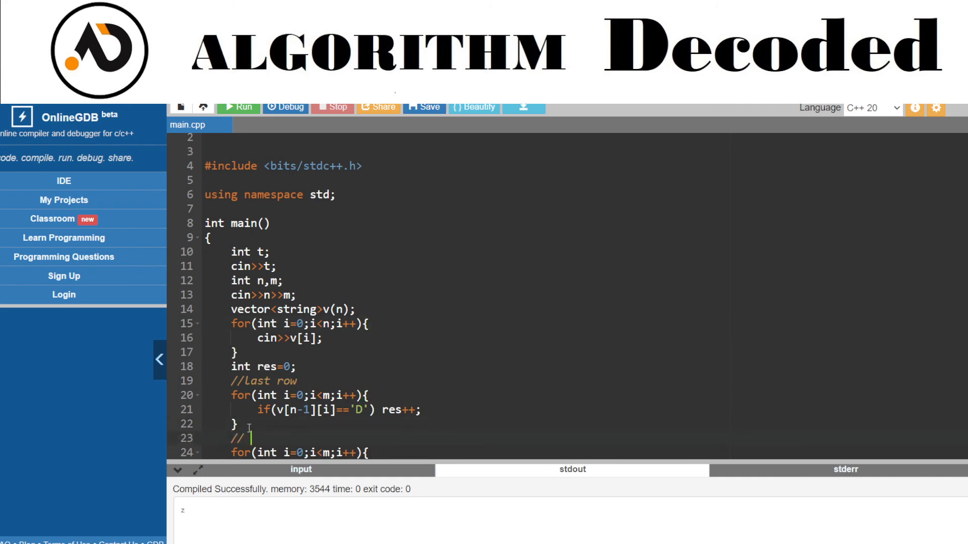
text(last col)
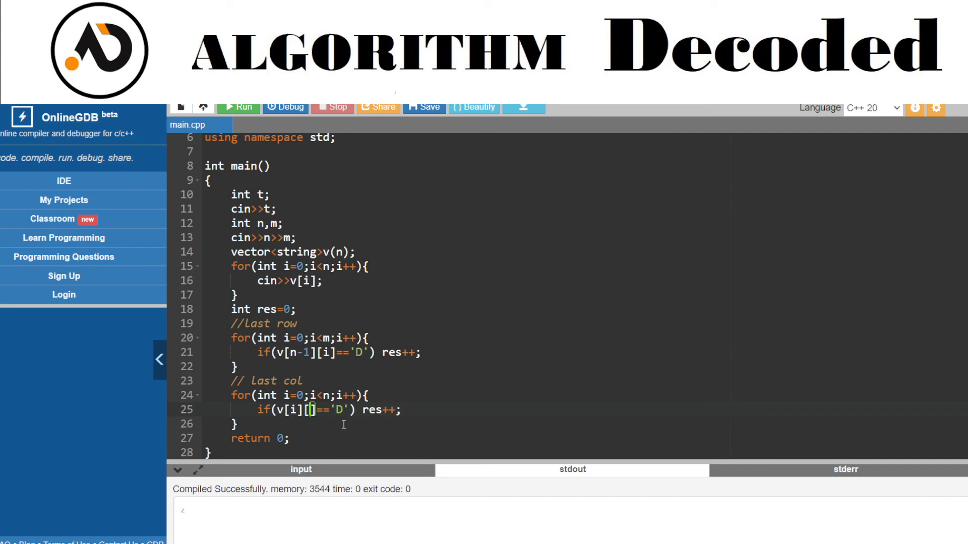
text(m-1)
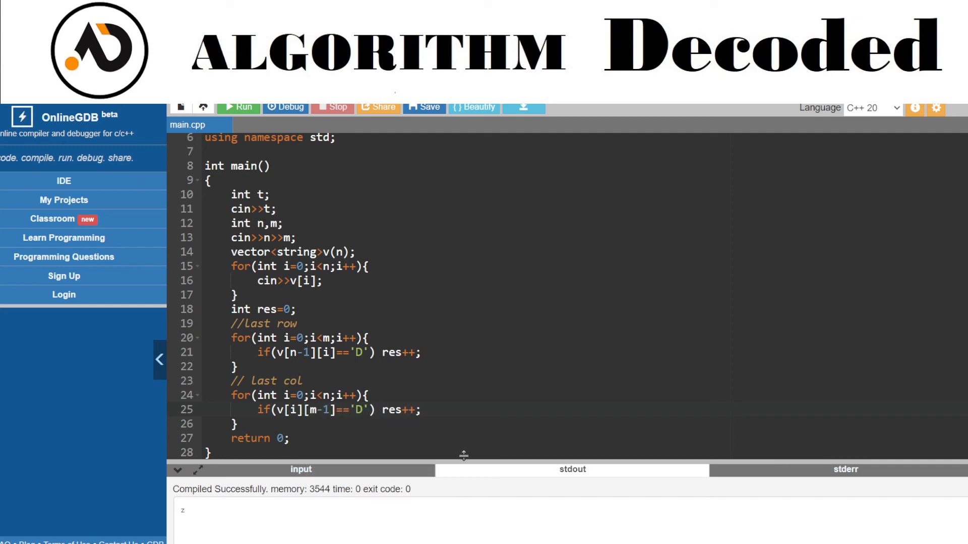
text(R)
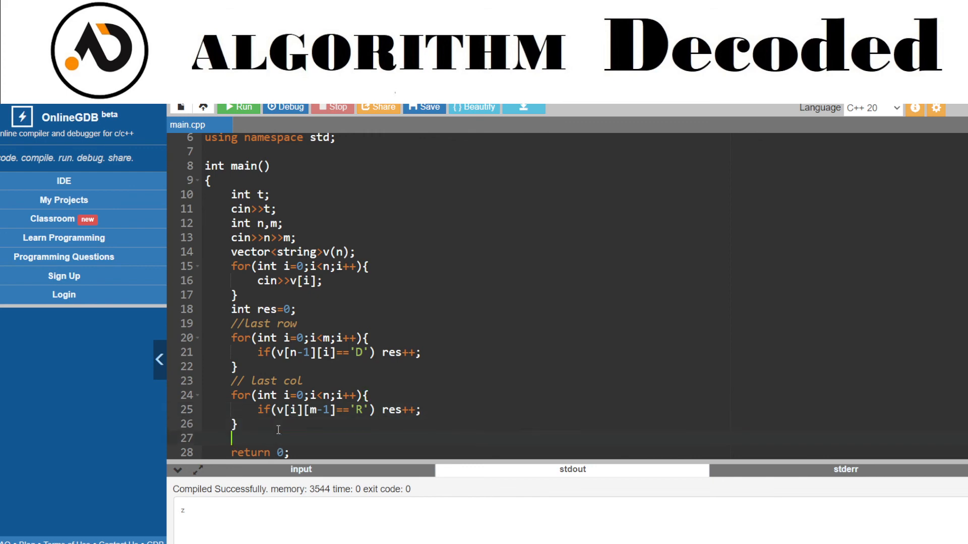
text(cout<<res<<endl;)
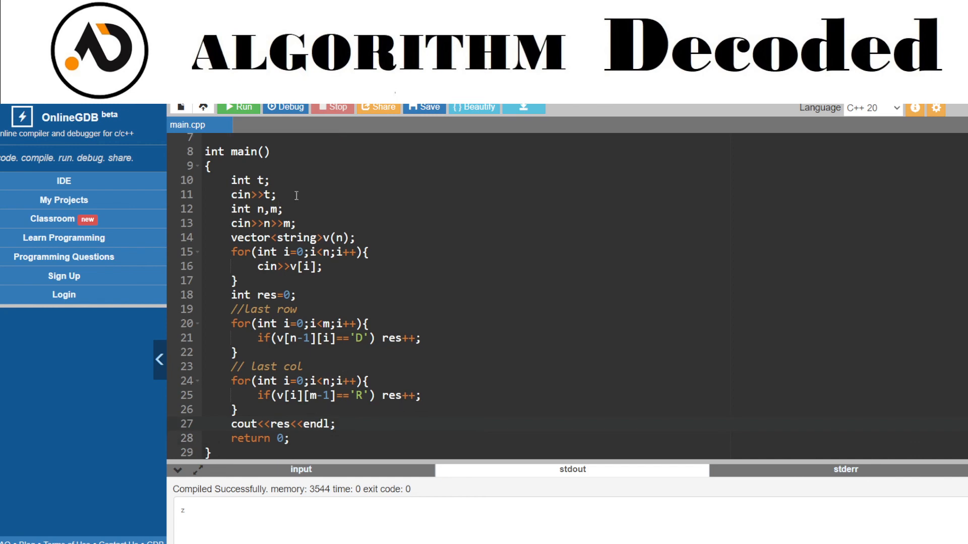
Wrap the test-case code in while(t--) and bring up the Codeforces sample input
text(while)
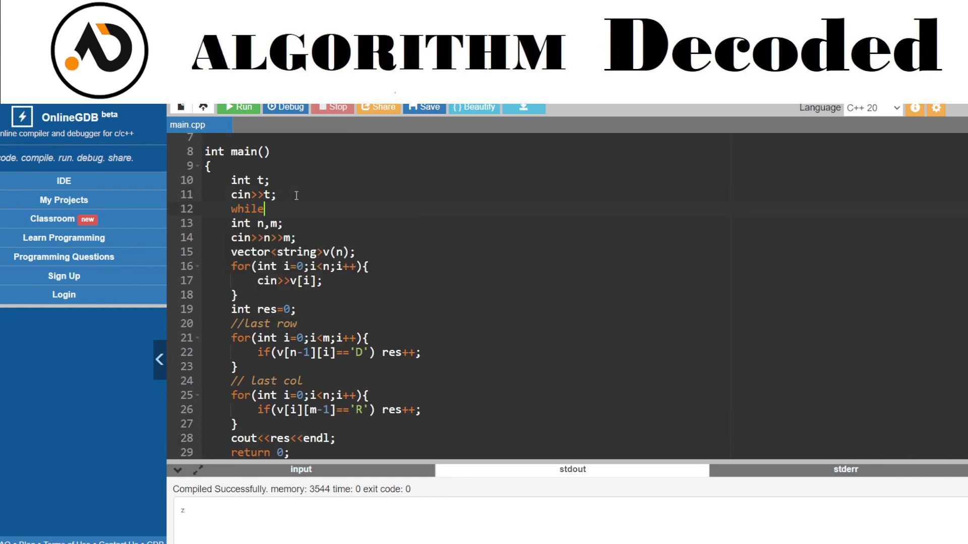
text((t--){)
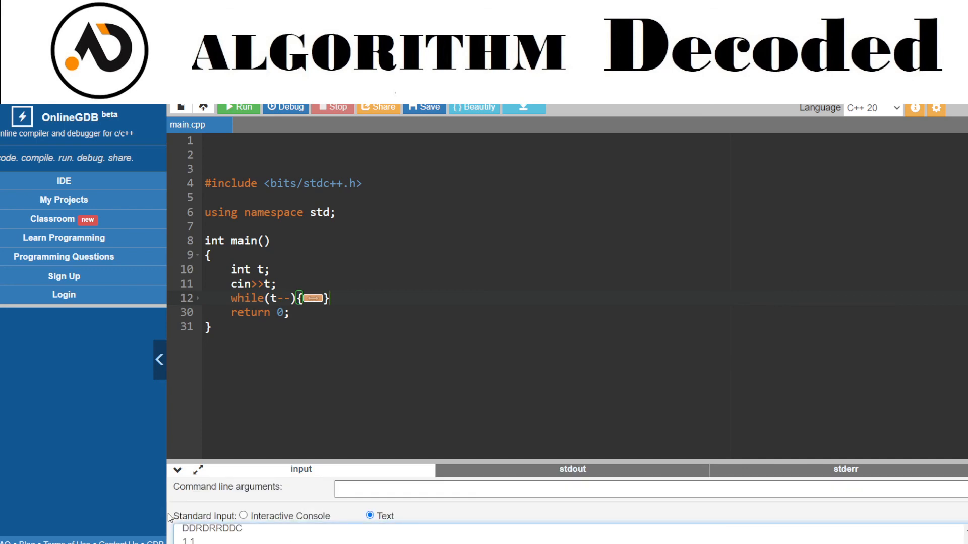
click(238, 107)
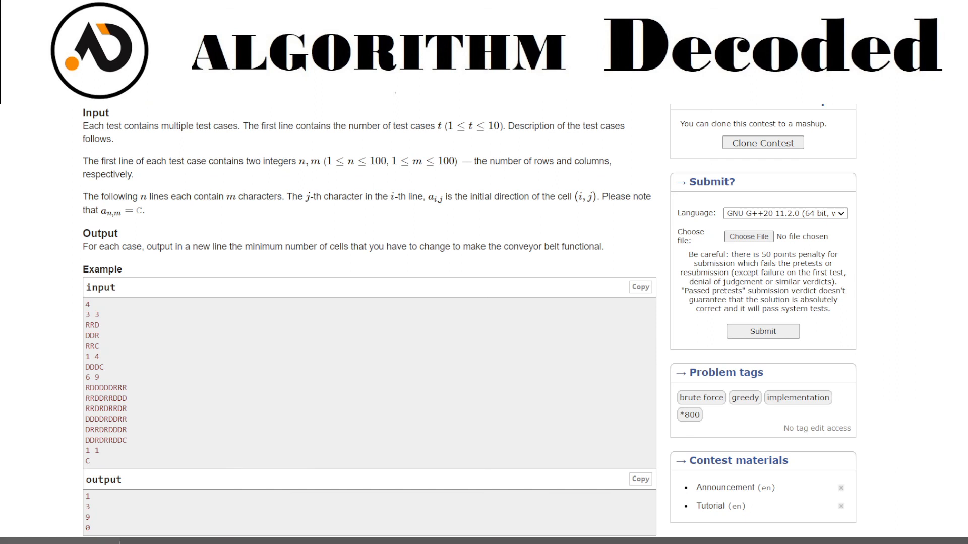
Upload 27.cpp and submit it for problem 1391B Fix You
click(748, 236)
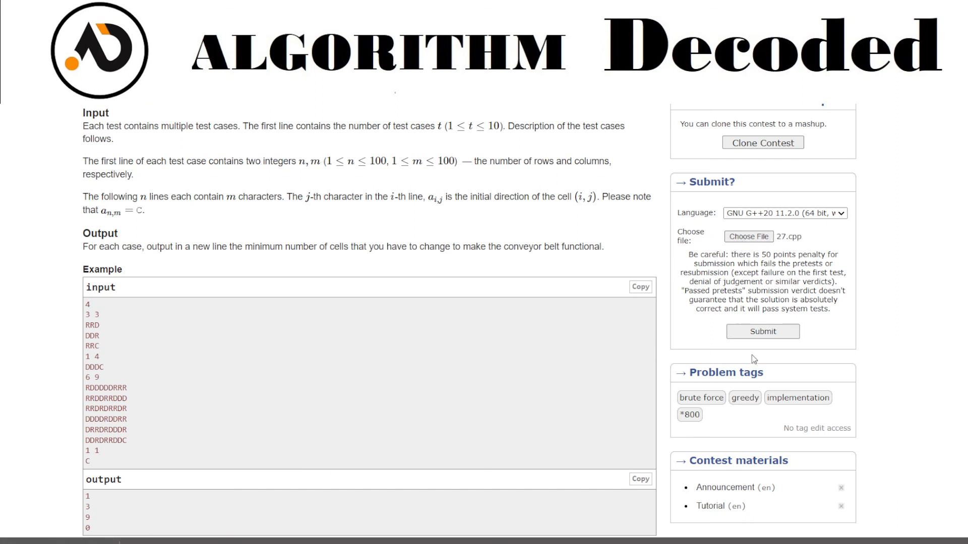
click(762, 332)
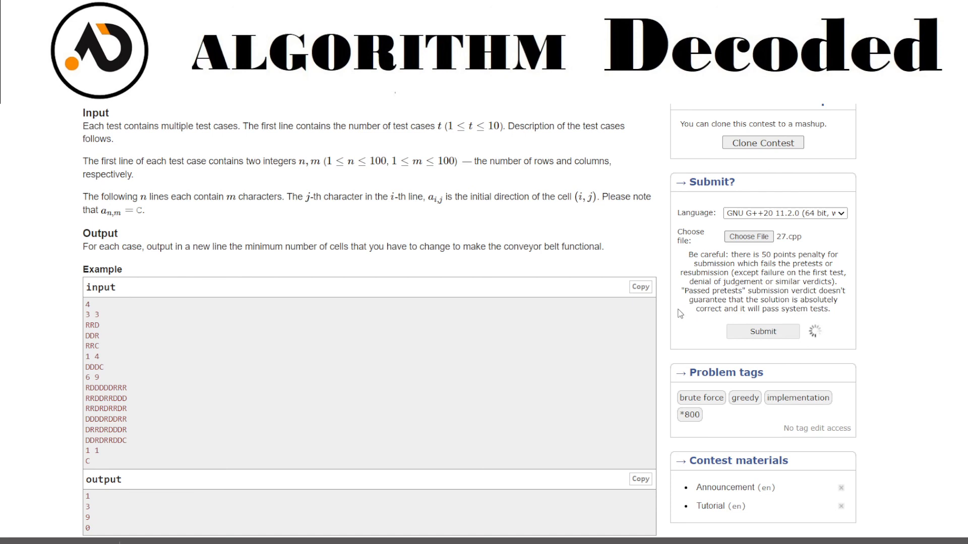
click(762, 332)
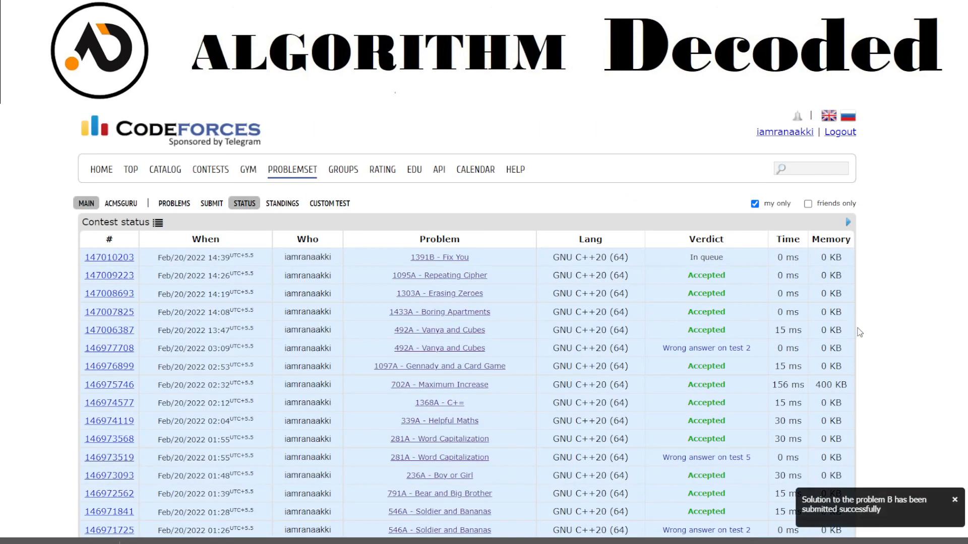